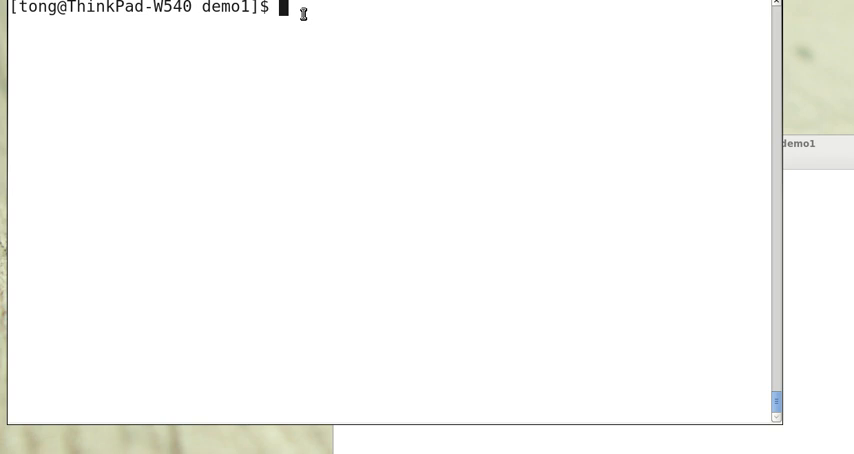
Launch Vim on a new file hello.v, ready for insert mode
text(vi)
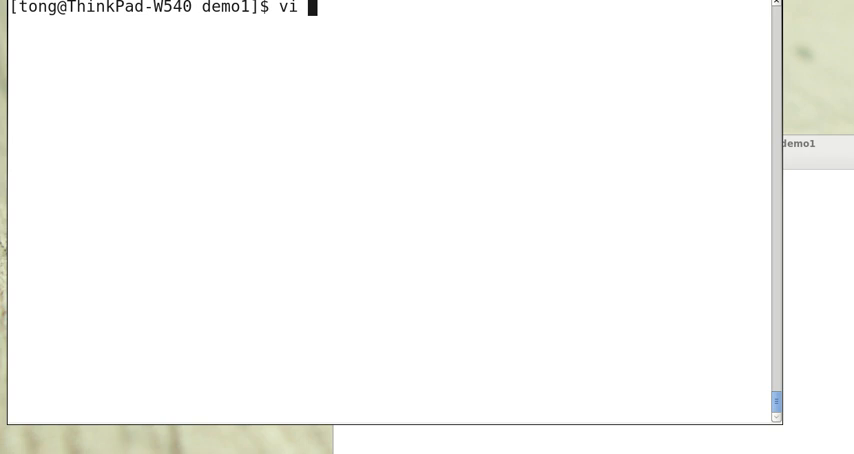
mouse_move(305, 13)
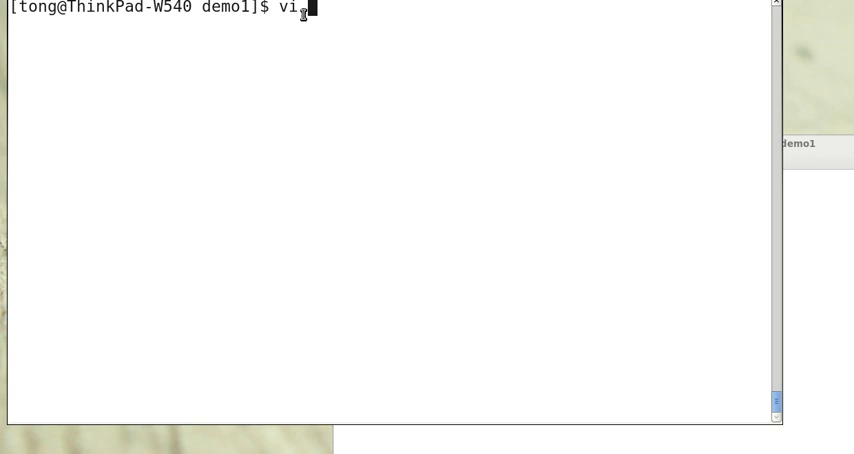
text(h)
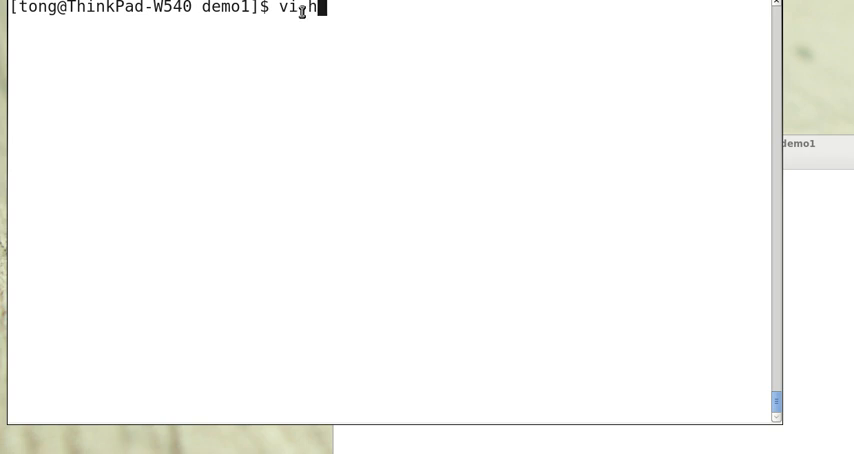
text(hello.v)
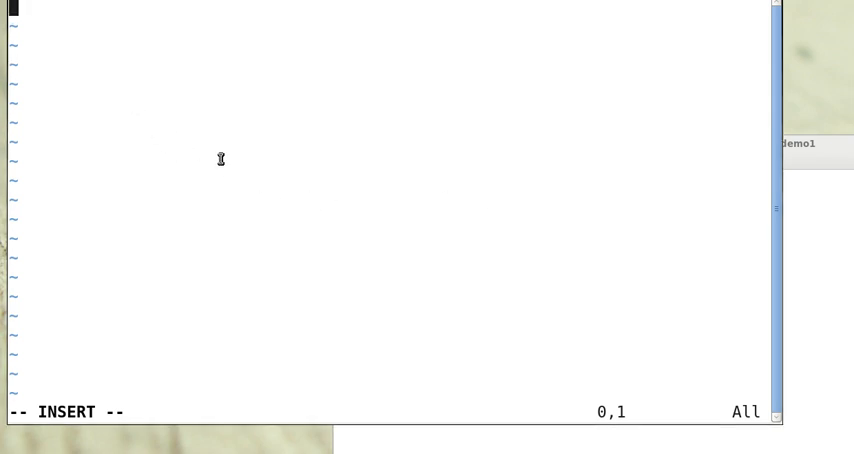
Declare the hello_world module
text(module)
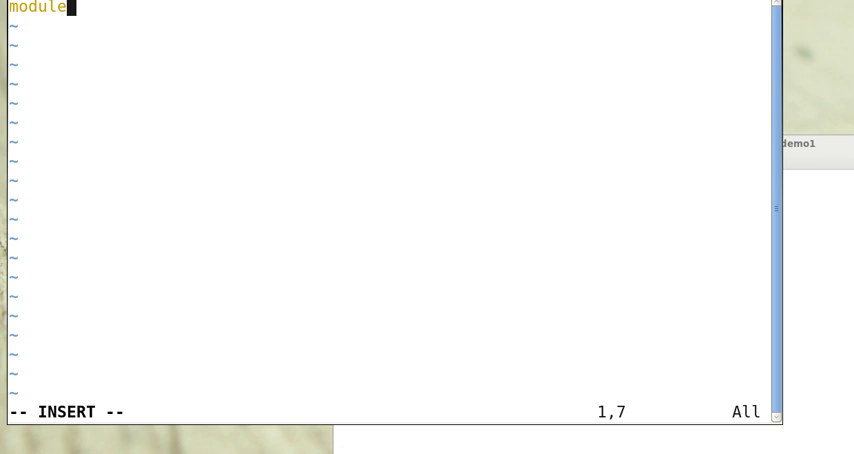
text(" ")
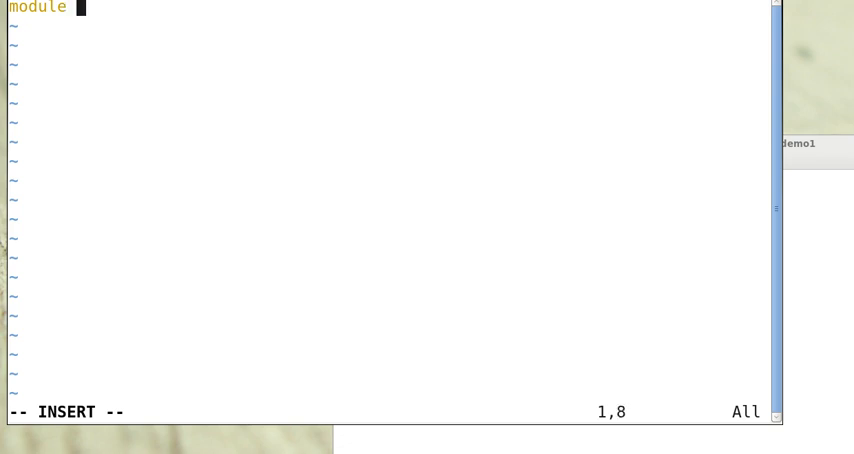
text(hello)
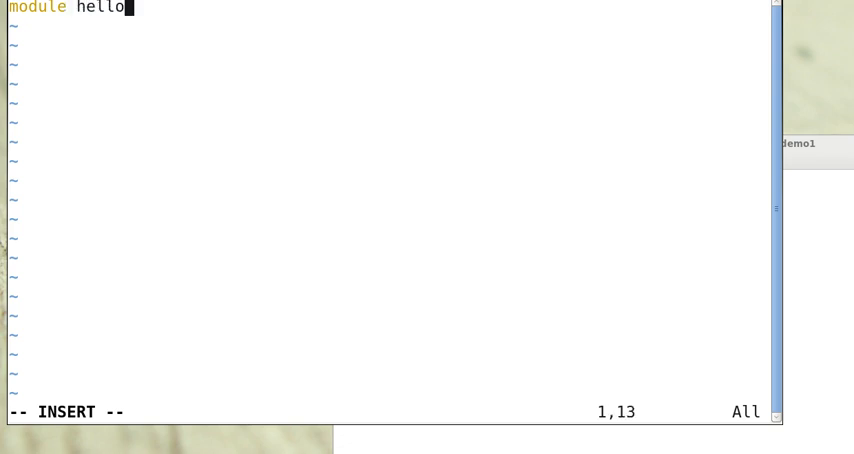
text(_worl)
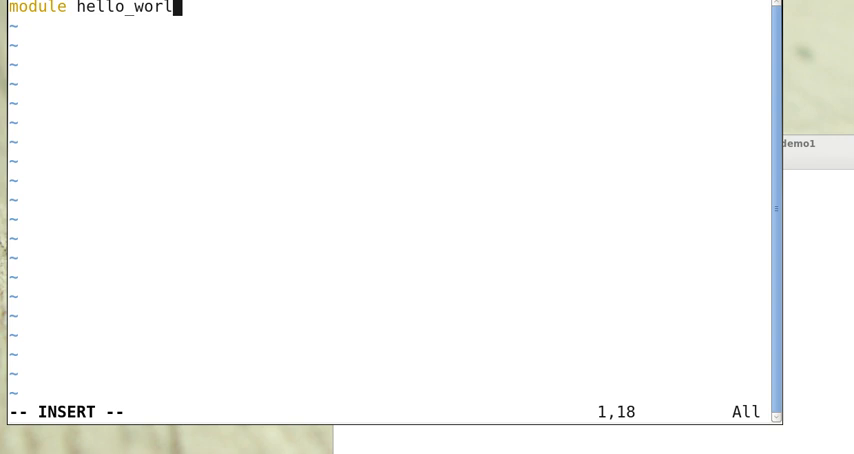
text(d)
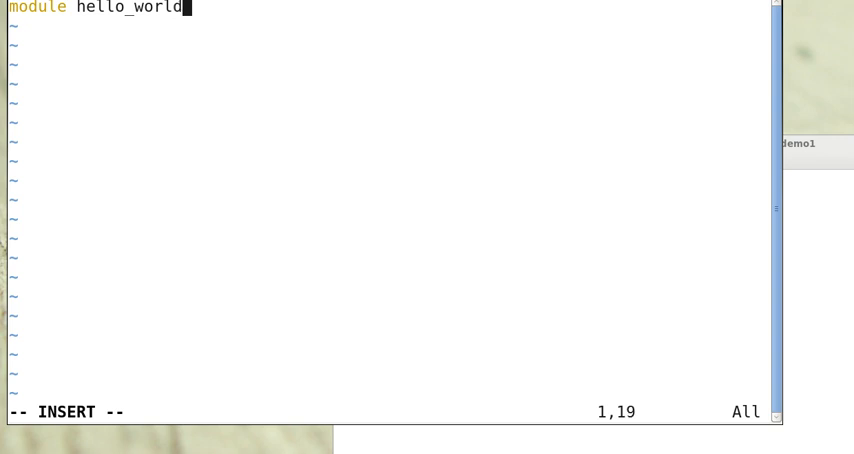
text(;)
text(init)
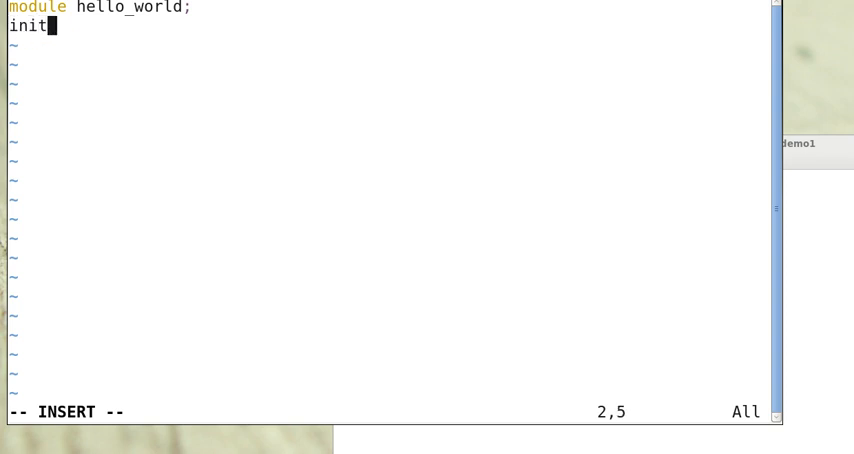
Add an initial begin block that displays 'Hello world!'
text(ial)
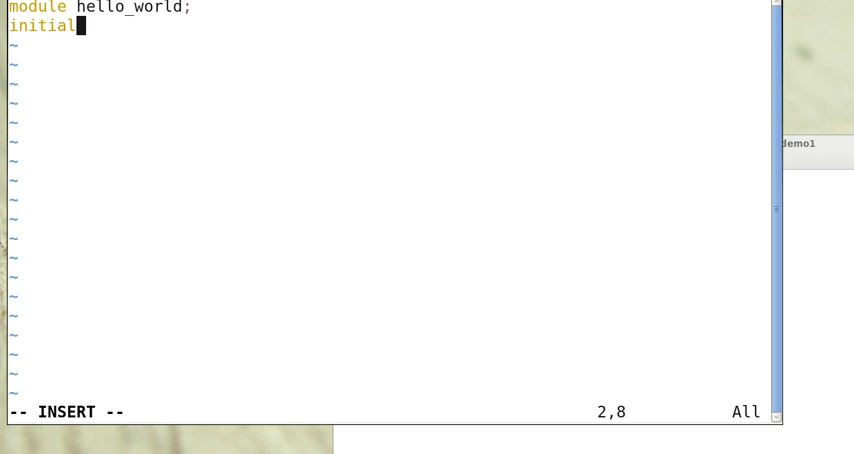
text(begin)
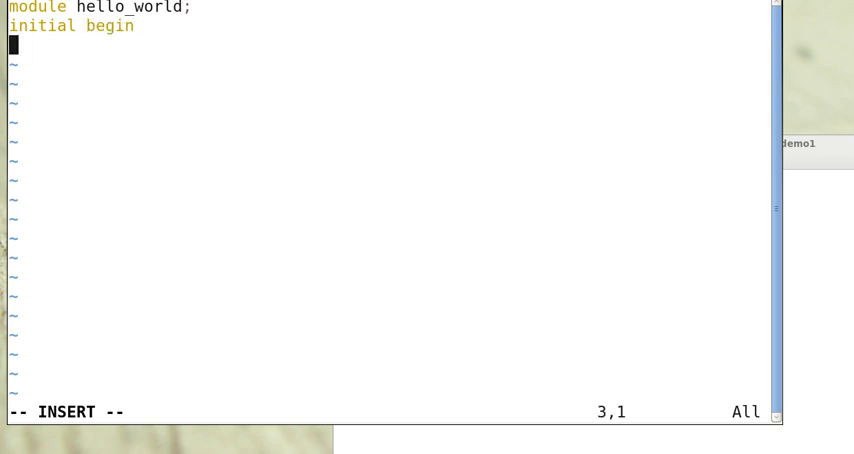
text($ds)
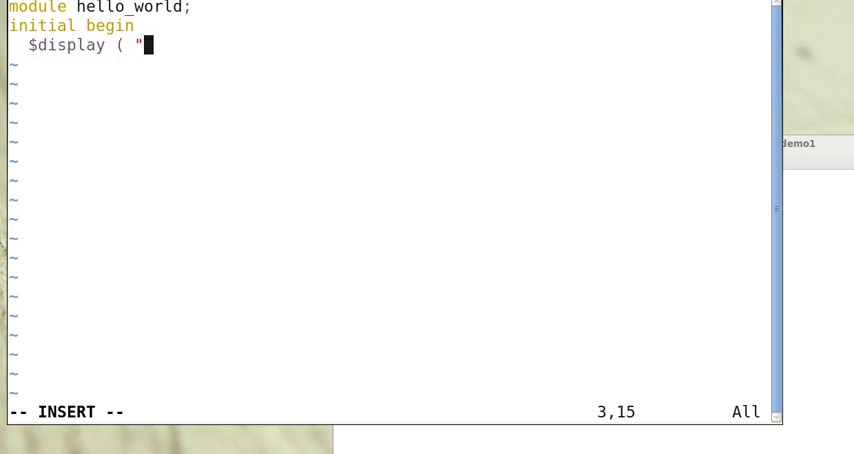
text(Hel)
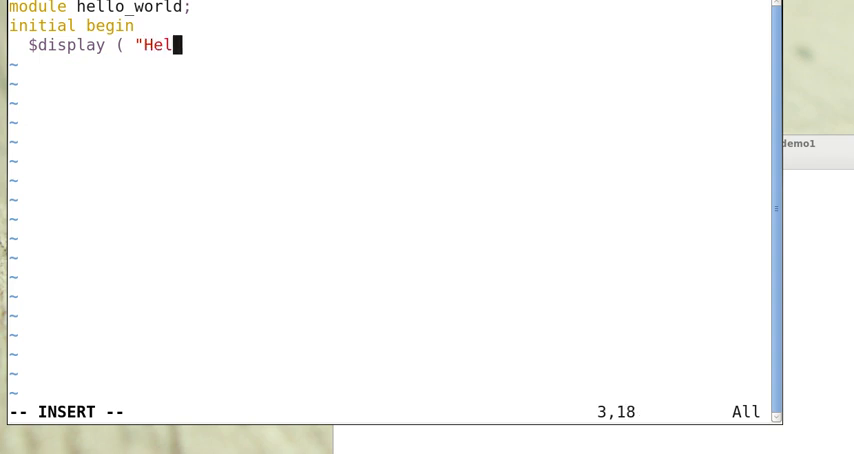
text(lo)
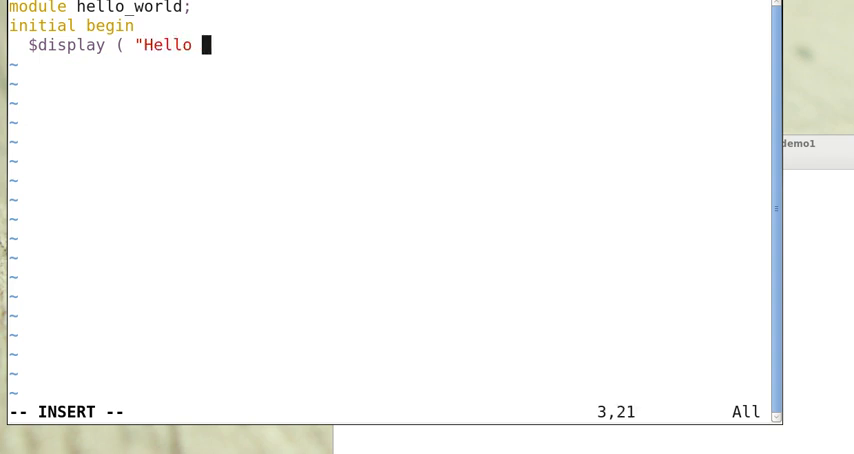
text(world!)
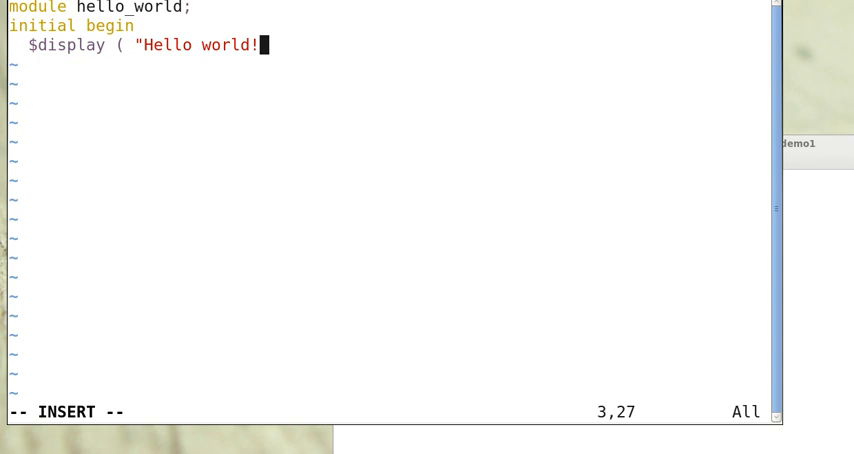
text(\n")
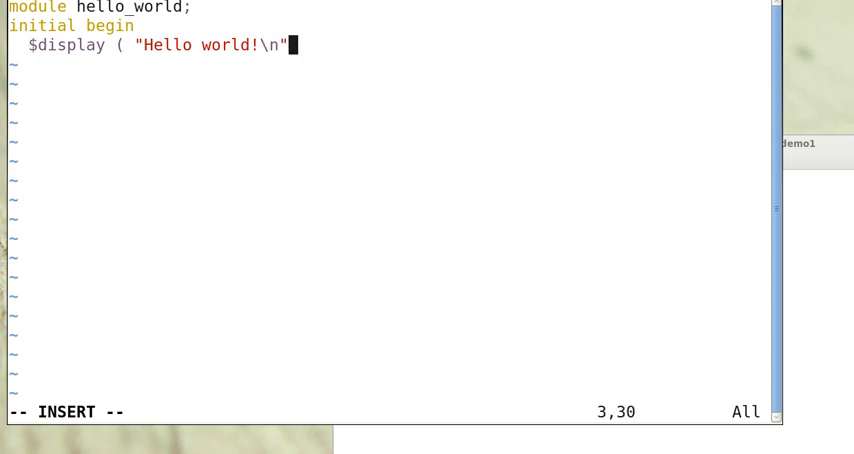
text();)
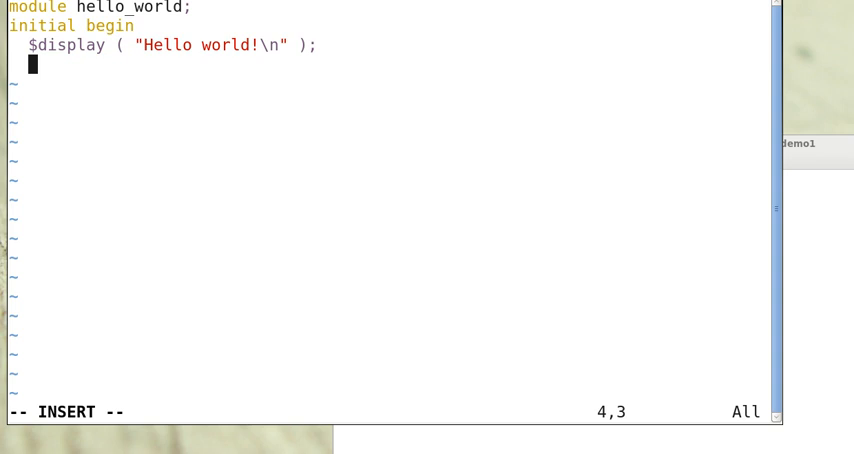
Add #80 $finish, close with end and endmodule, and save hello.v
text(#80)
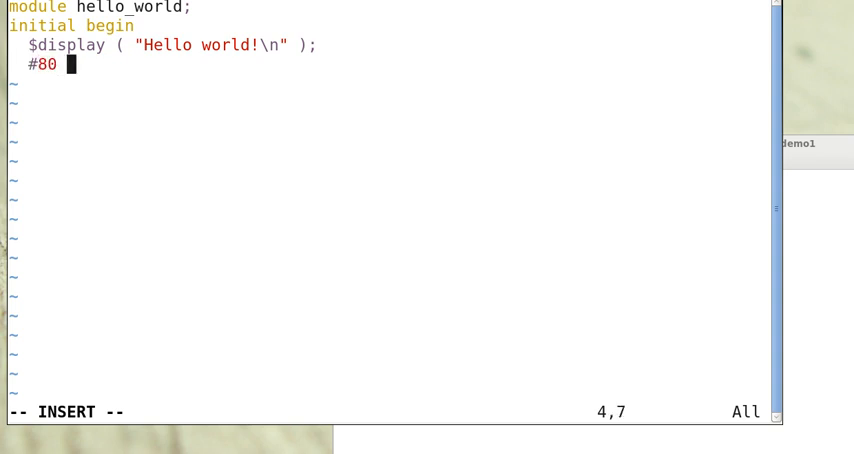
text($f)
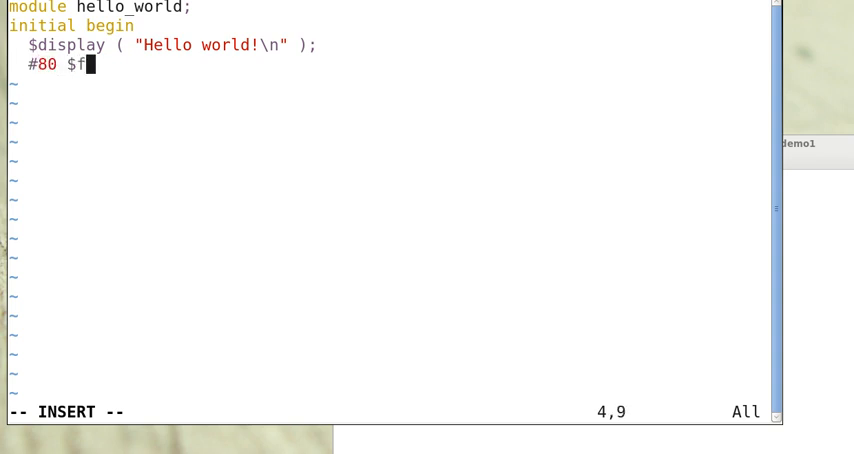
text(inish;)
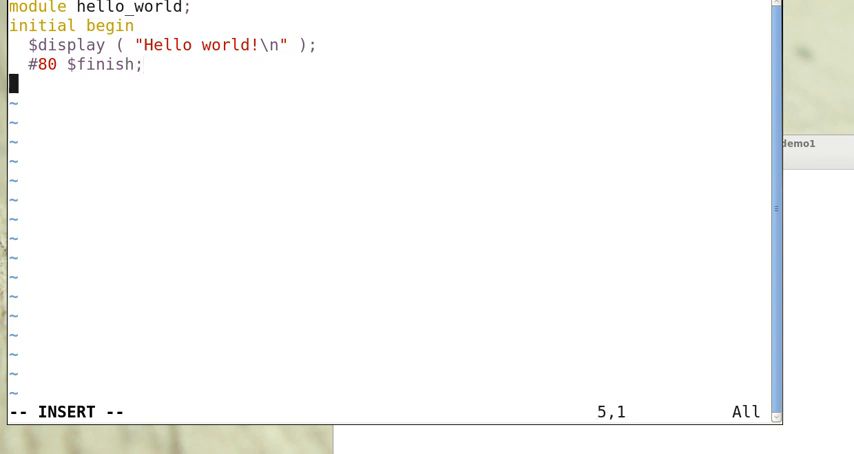
text(end)
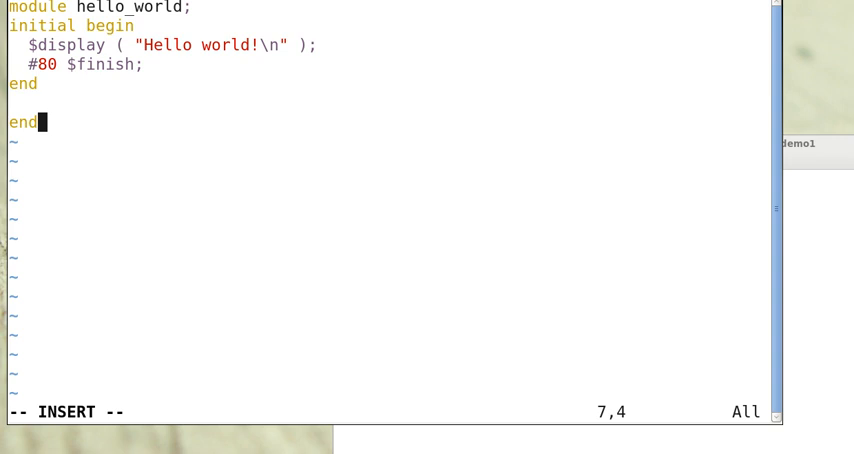
text(module)
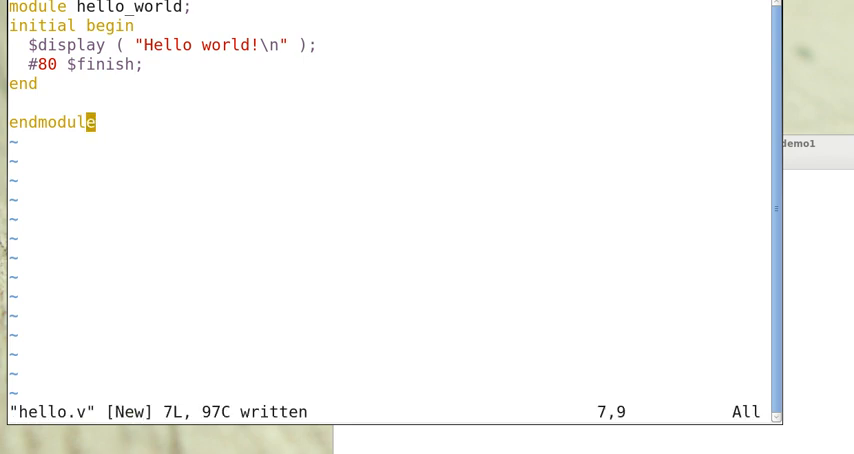
mouse_move(793, 223)
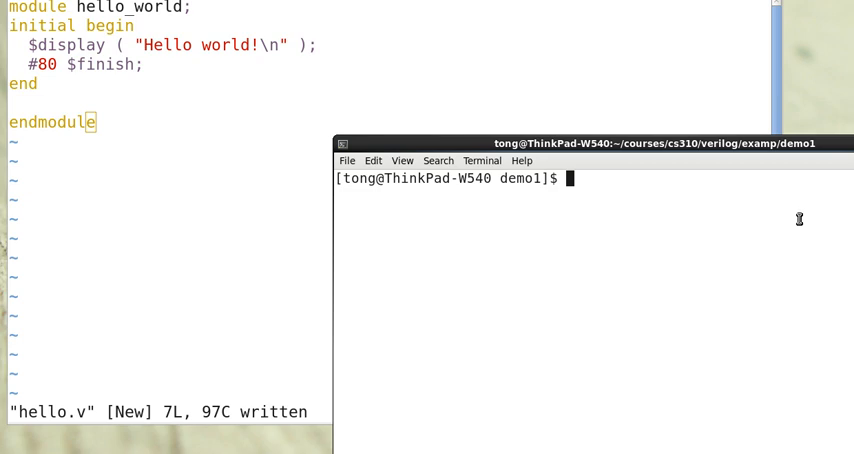
Compile hello.v with iverilog, list files, run ./a.out, then clear the terminal
text(i)
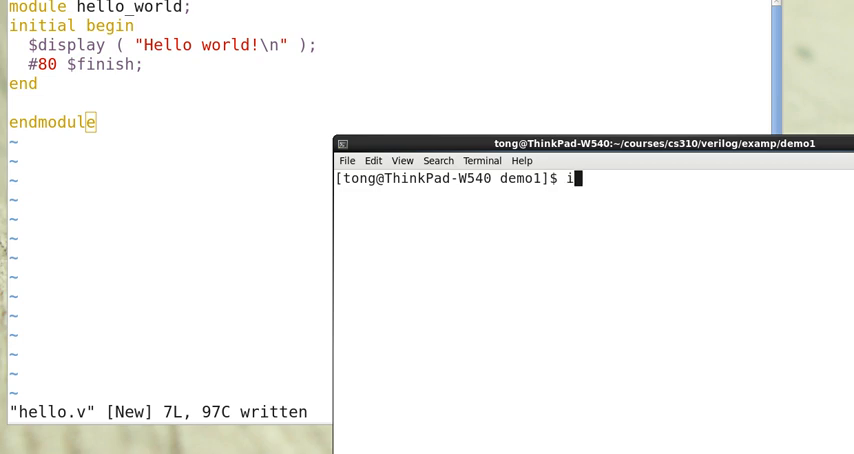
text(ver)
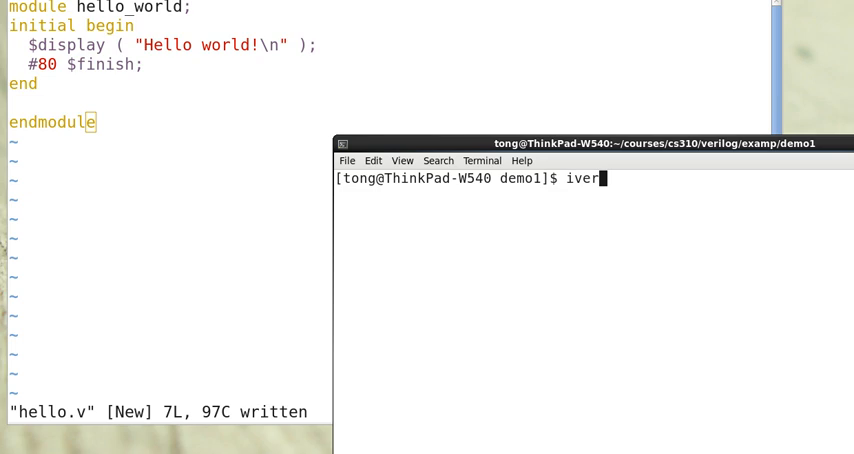
text(log)
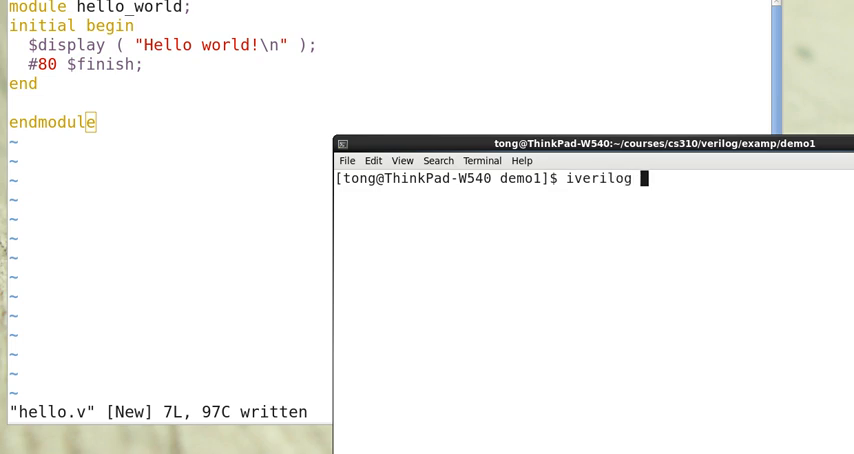
text(hello.v)
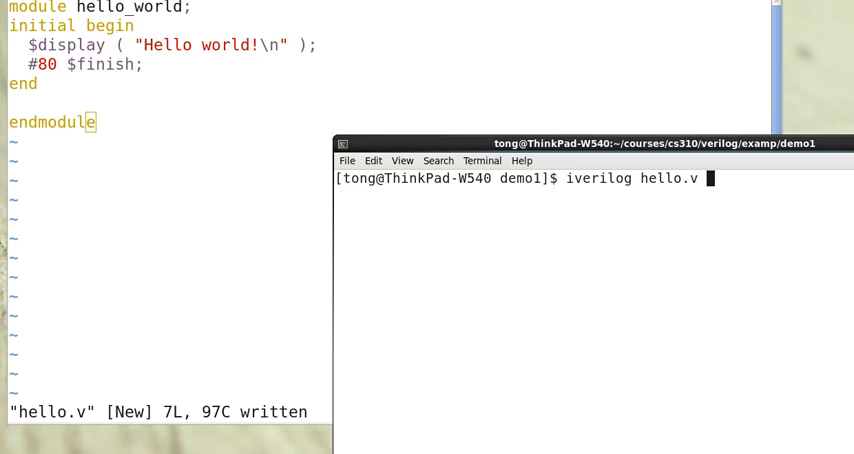
text(ls)
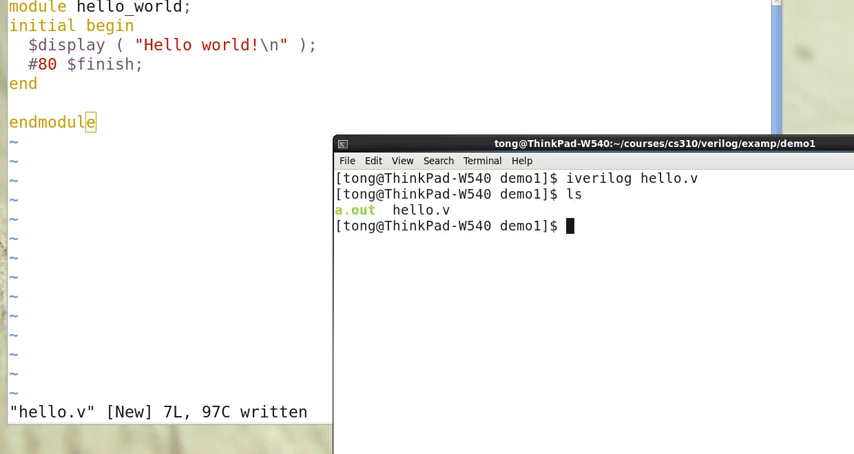
text(./a.out)
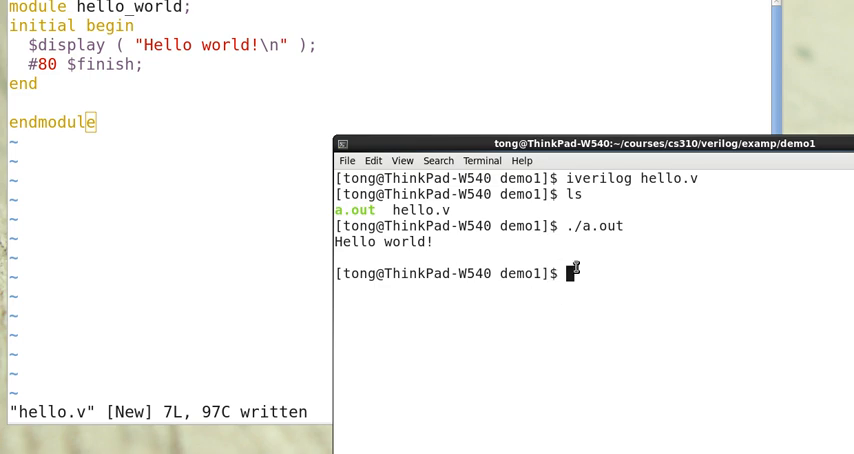
text(c)
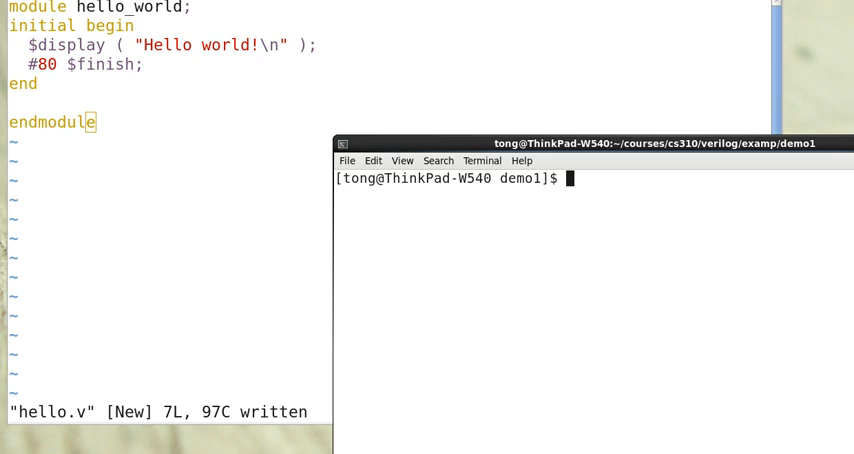
Compile hello.v into an executable named hello with 'iverilog -o hello hello.v'
text(ive)
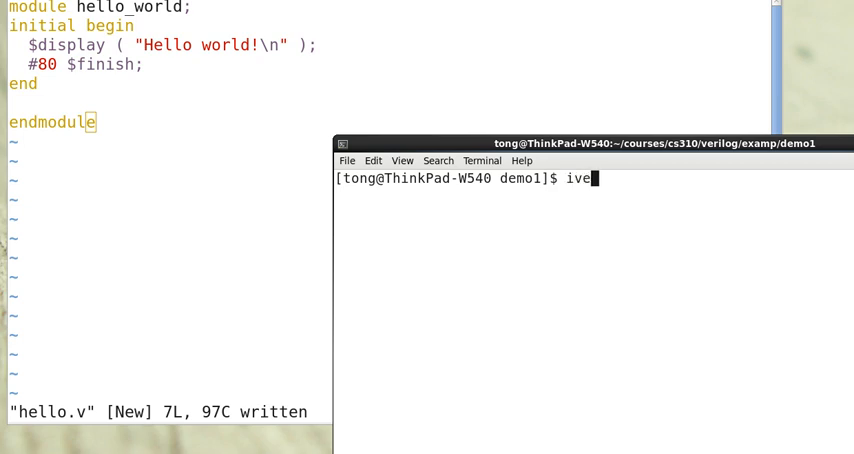
text(rilog)
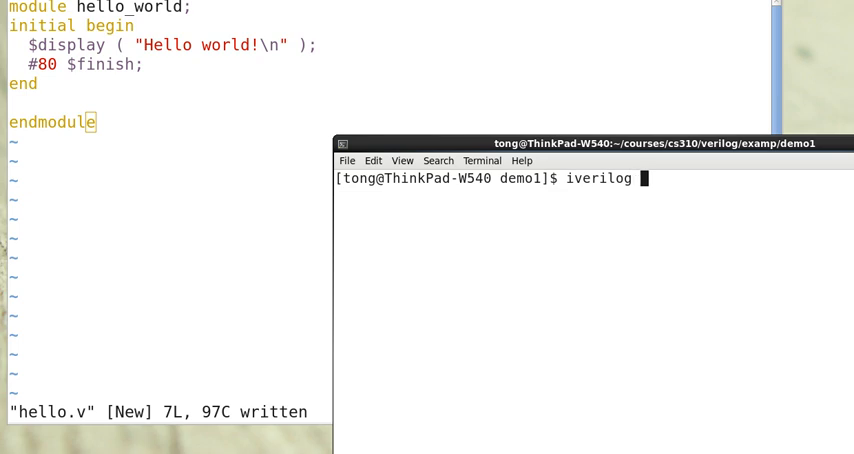
text(-o h)
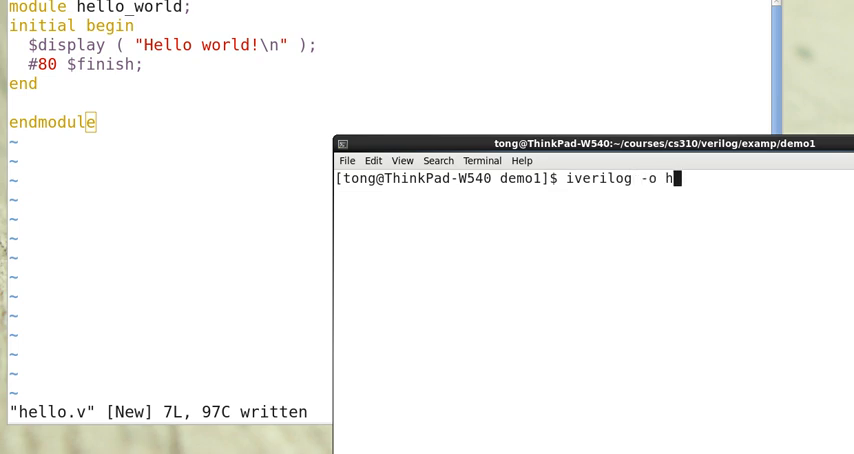
text(ello)
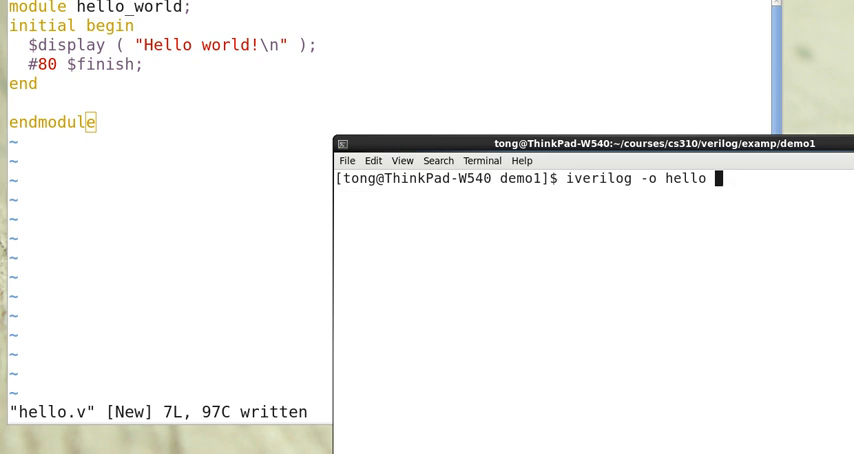
key(Return)
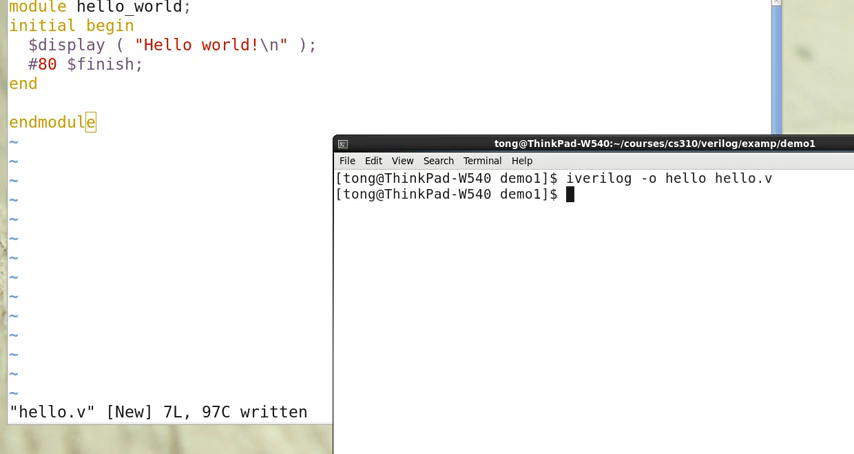
List the files, run ./hello to print 'Hello world!', and refocus Vim
text(ls)
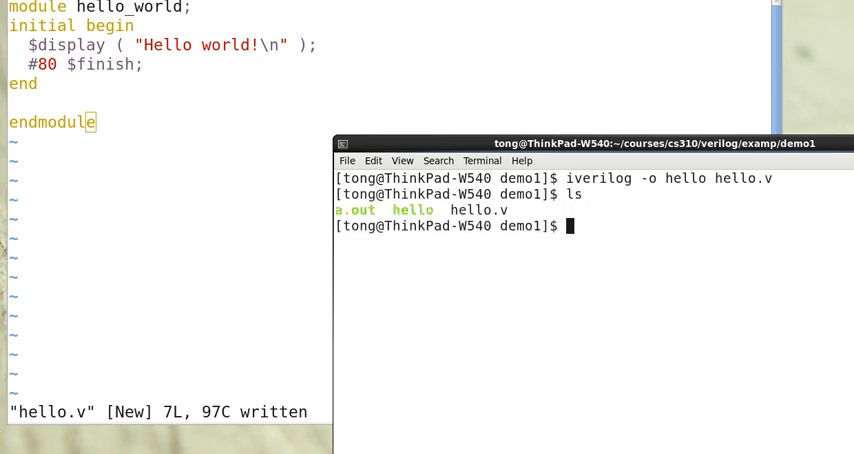
text(./)
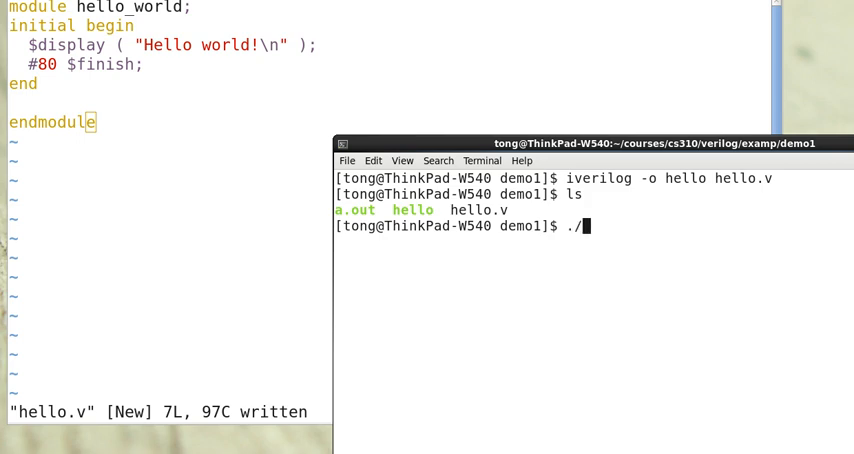
text(hello)
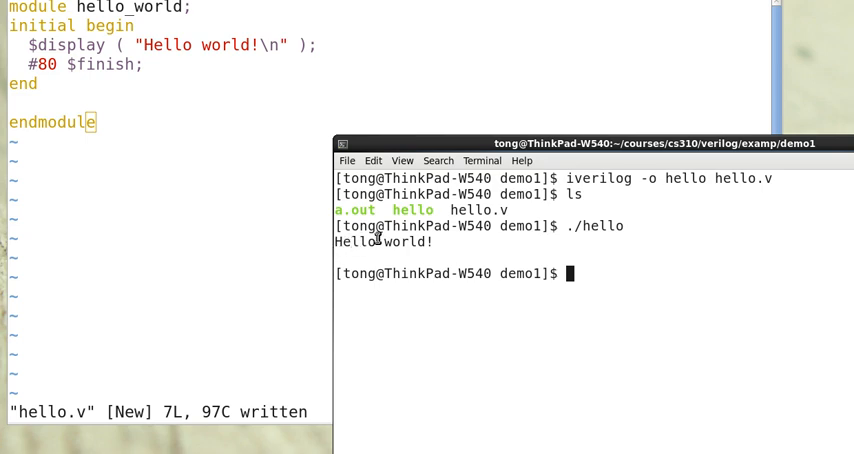
click(165, 177)
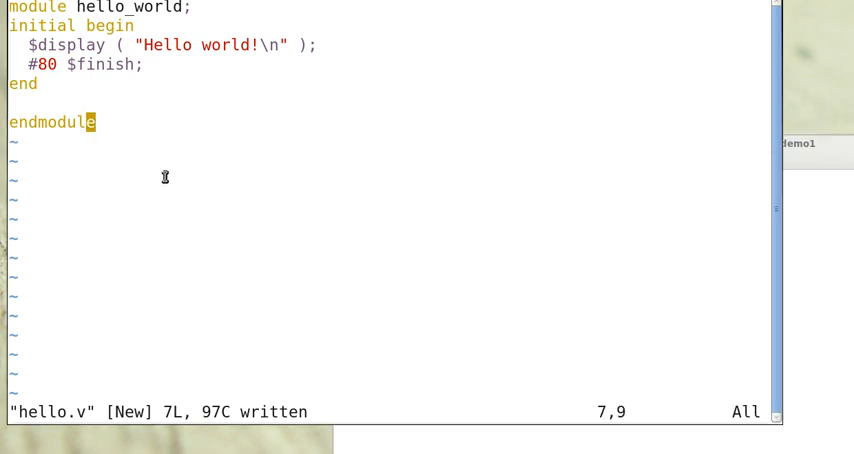
Quit hello.v and write a new Makefile with PROG, CC, build and clean rules
text(:q)
text(vi M)
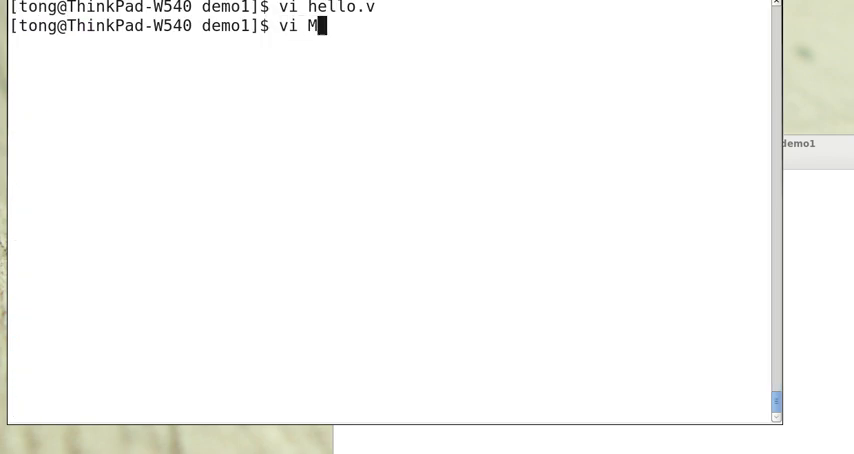
text(ake)
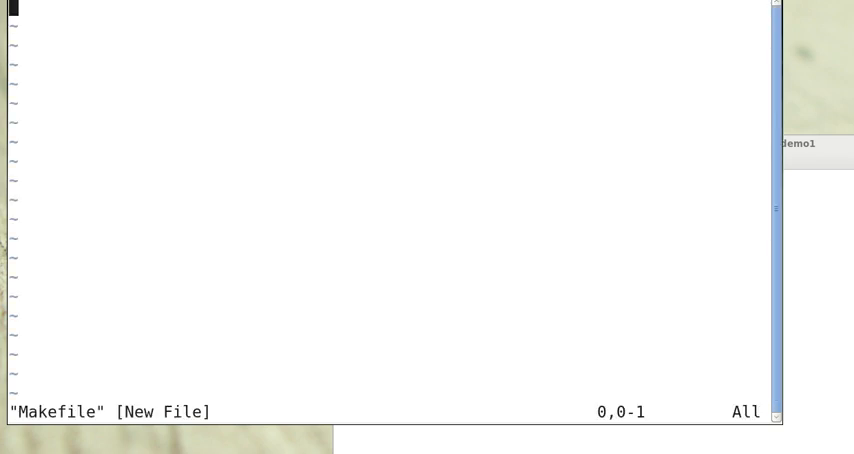
key(i)
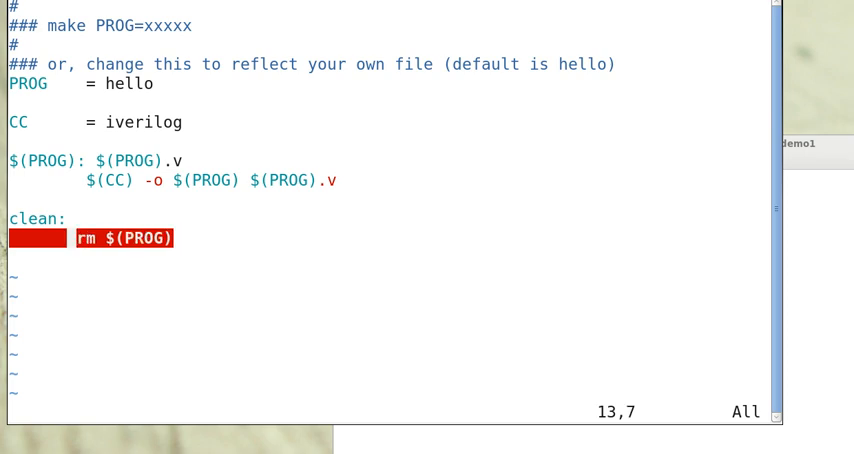
Remove the leading spaces before the rm command
key(Home)
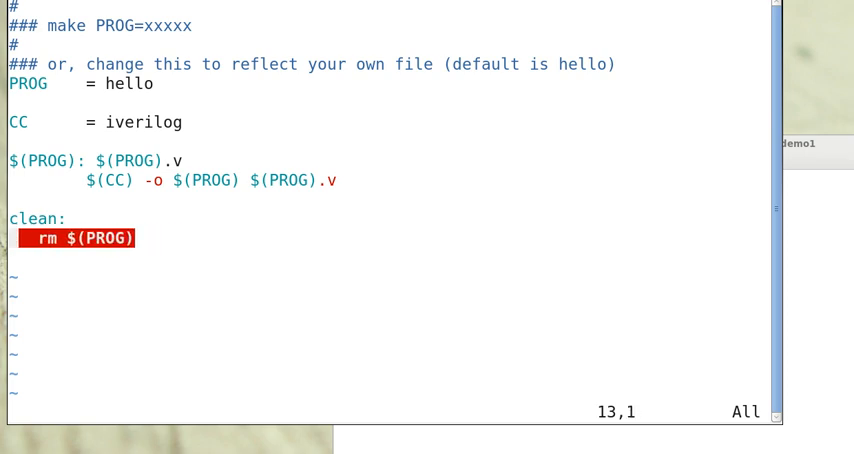
key(i)
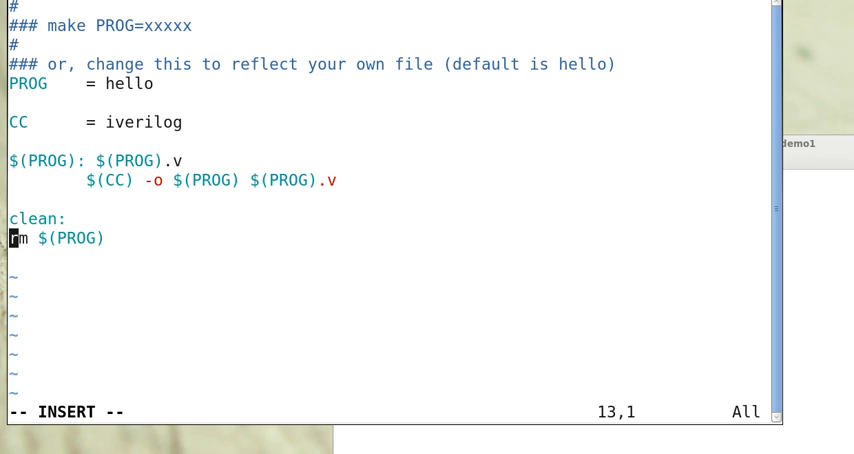
key(Escape)
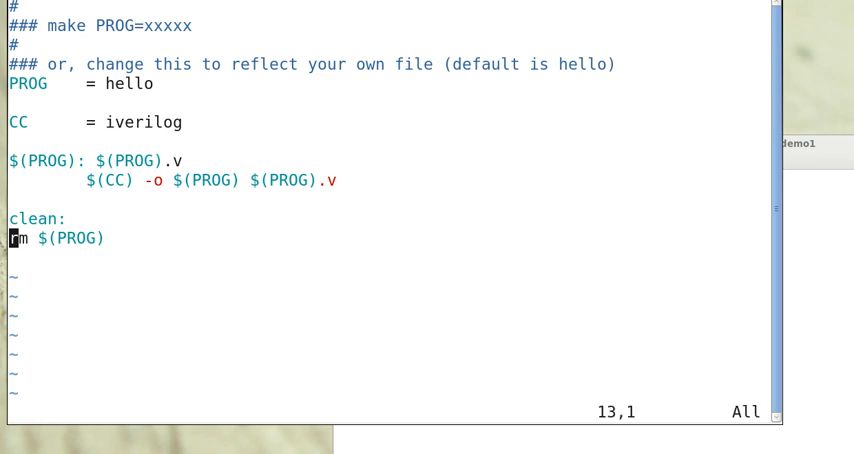
Tab-indent the rm line, save, then run make clean and make to rebuild hello
key(i)
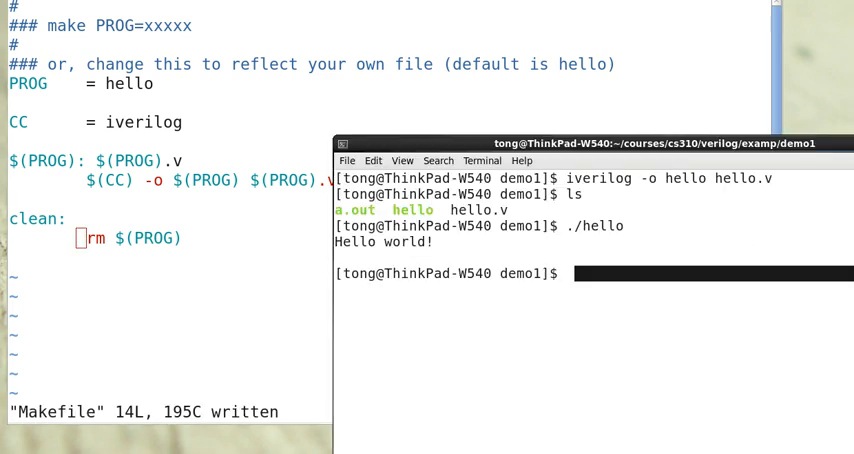
text(make cle)
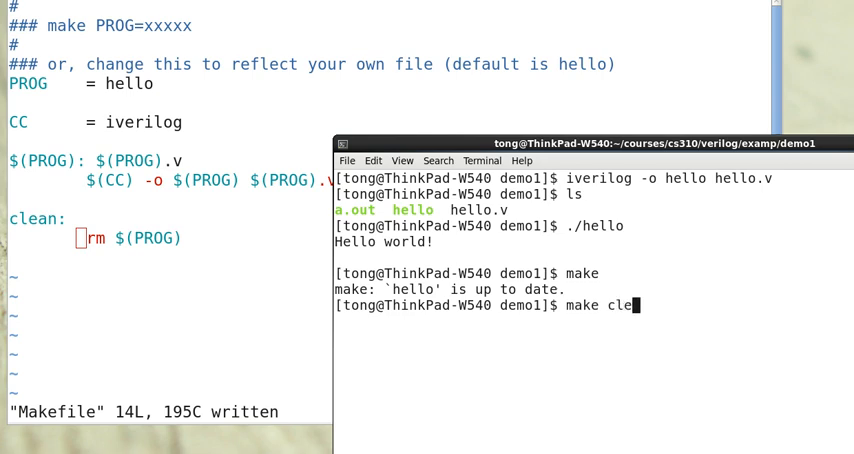
key(Return)
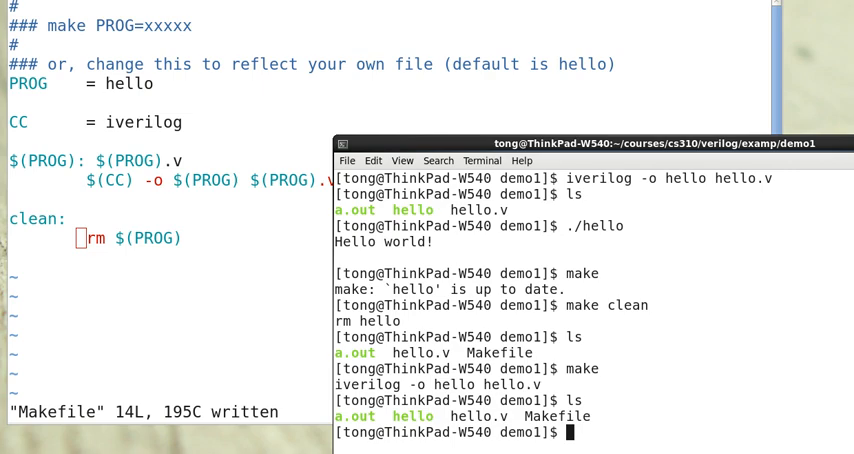
text(./hello)
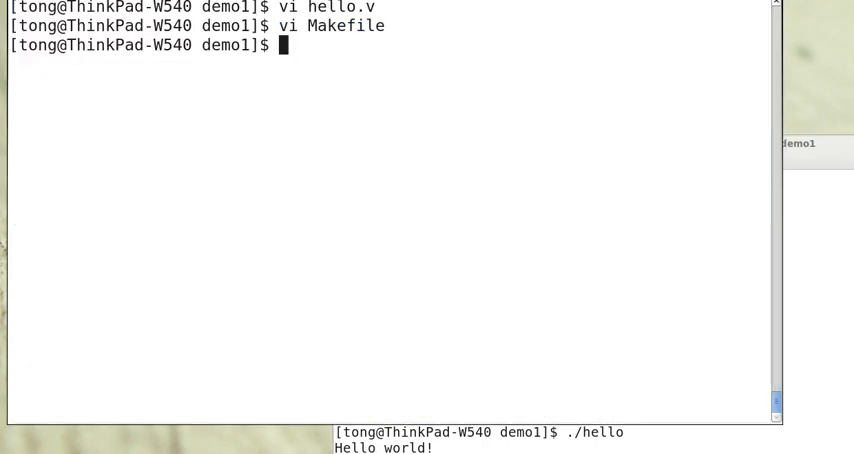
List the folder (a.out, hello, hello.v, Makefile) and open sum.v in Vim
text(ls)
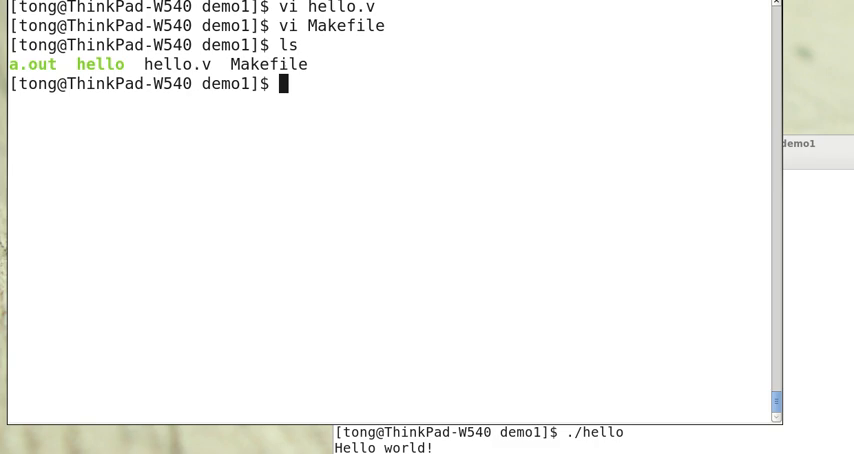
text(vi)
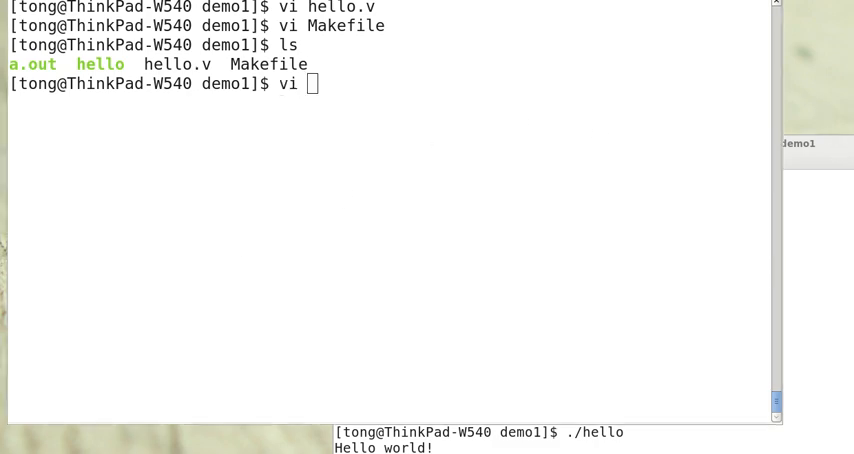
mouse_move(379, 145)
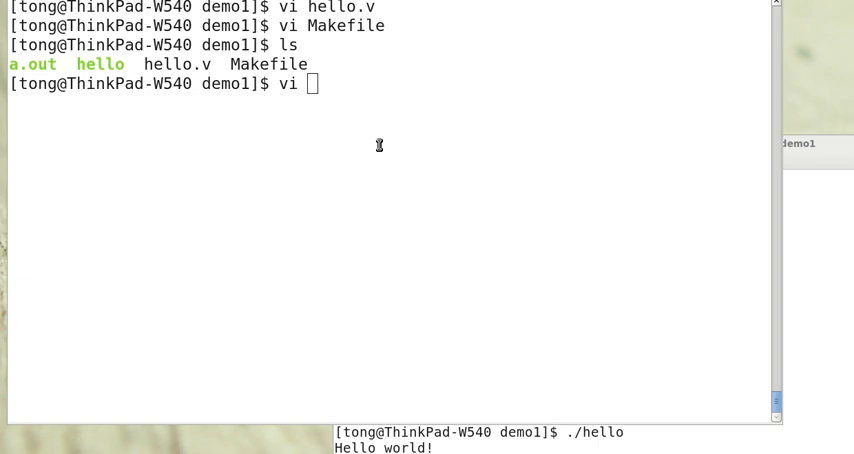
text(sum.)
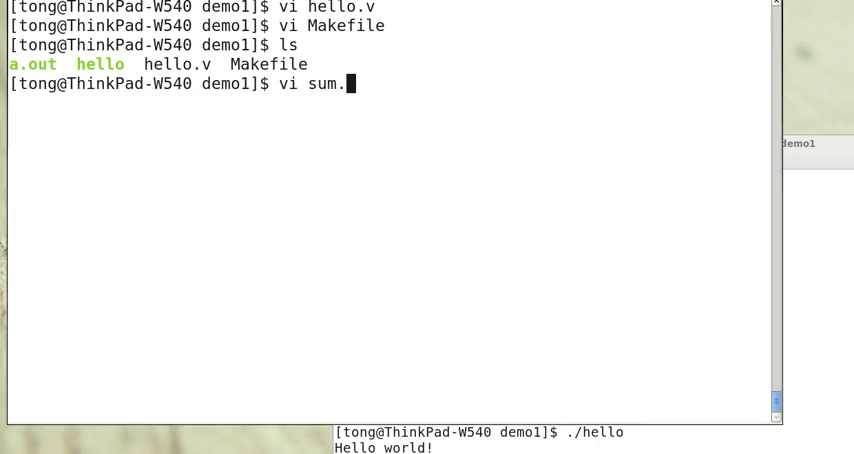
text(v)
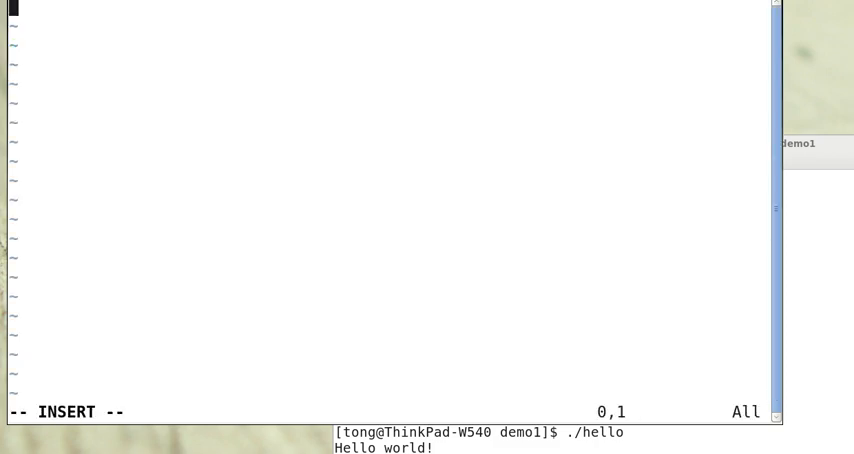
Type 'module Sum ( input [15:0] a, input [15:0] b, output [15:0] s );'
text(module)
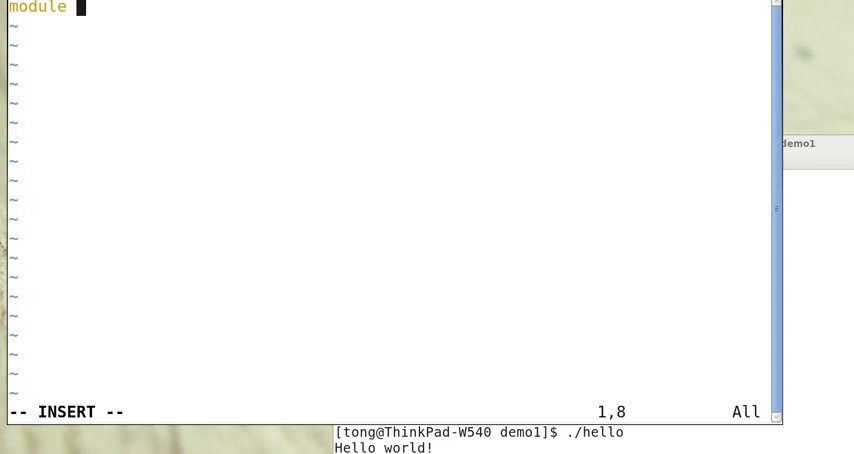
text(Sum)
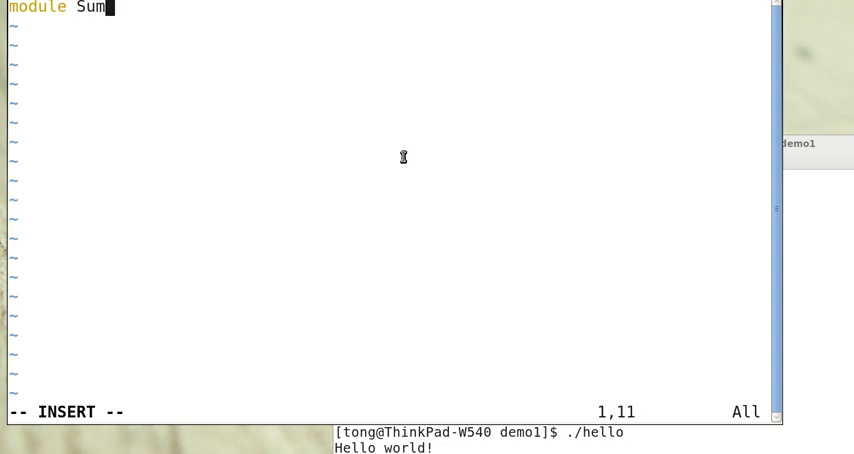
text(" ")
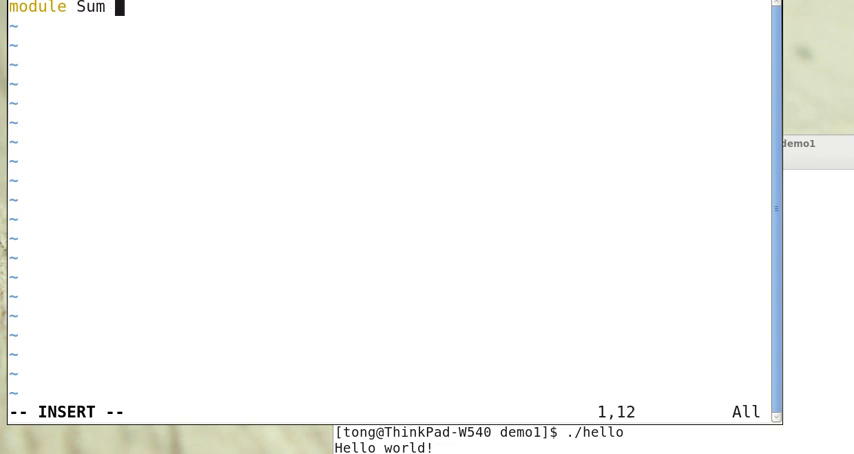
text(()
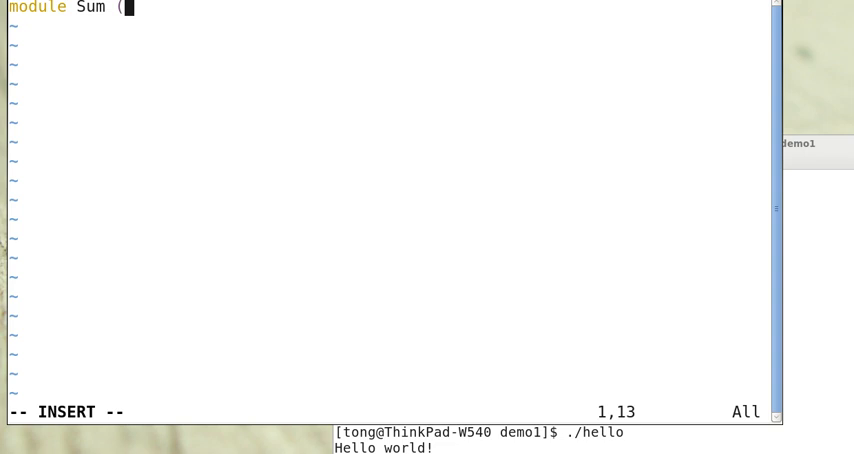
text(input)
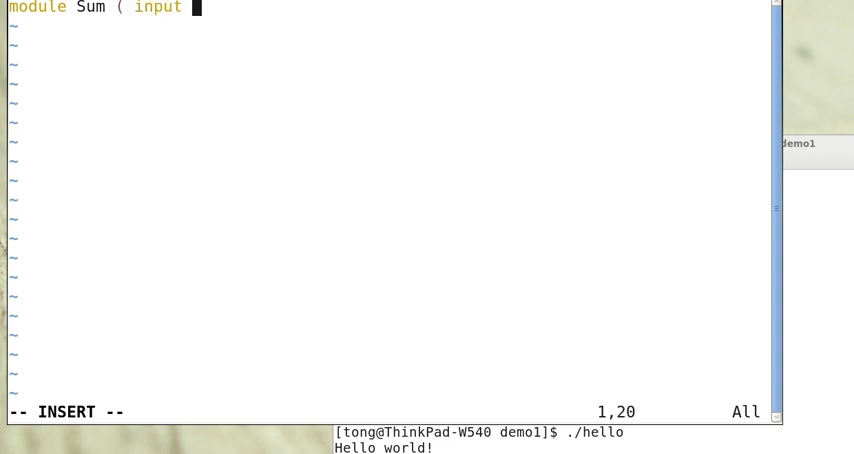
text([15)
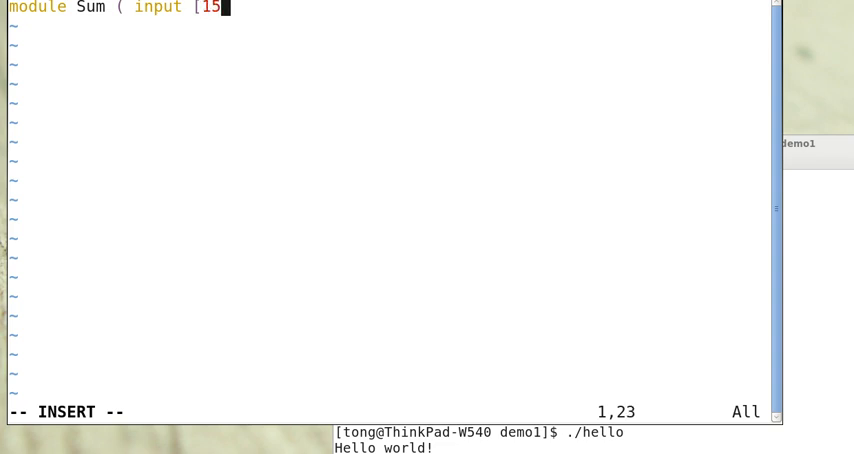
text(:0)
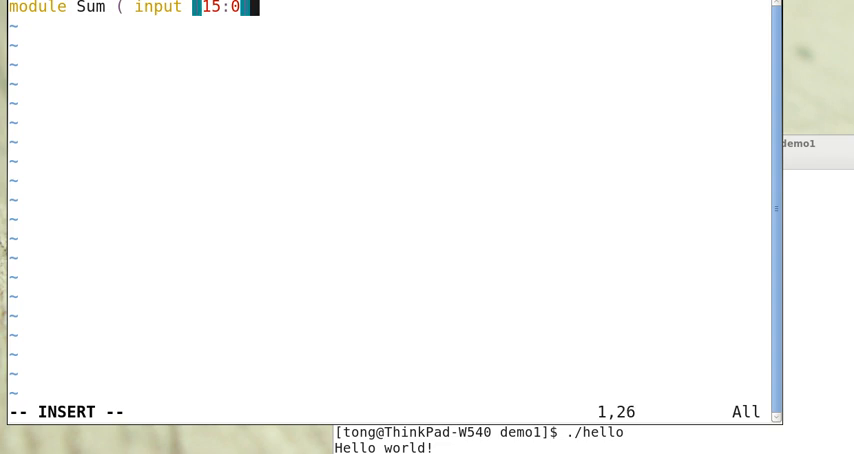
text(] a, input)
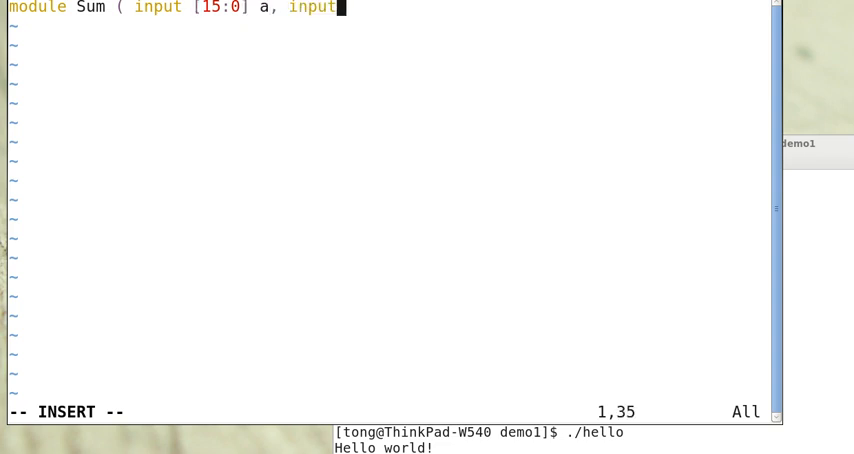
text([15)
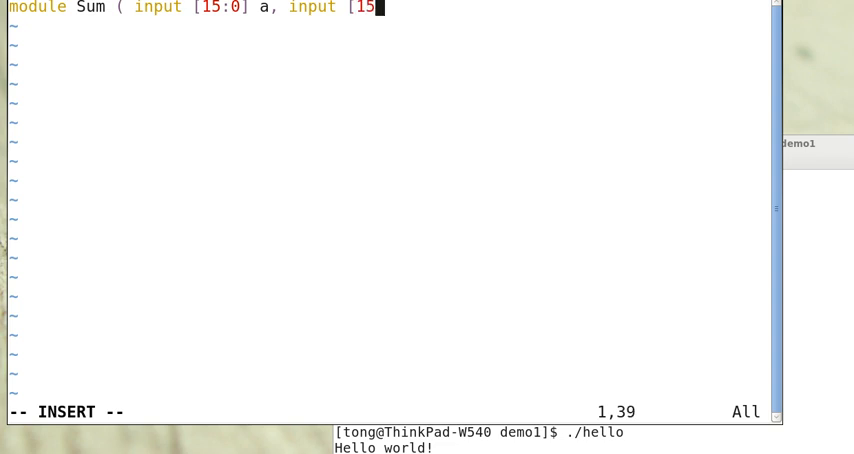
text(:0] b, o)
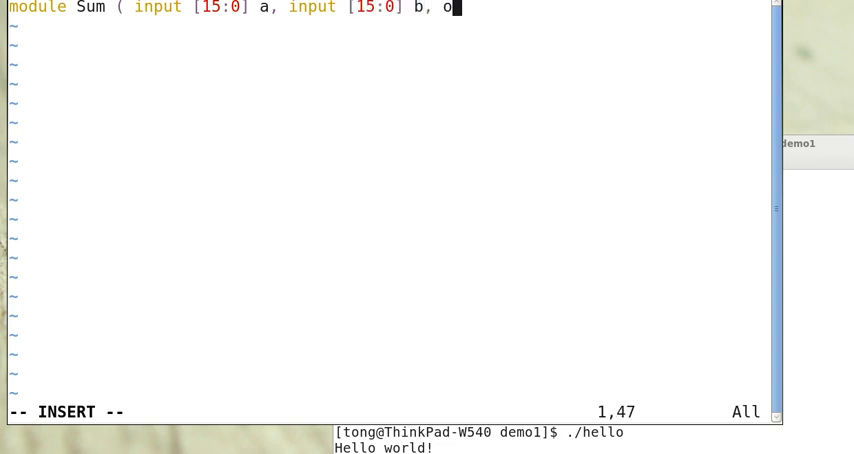
text(utput)
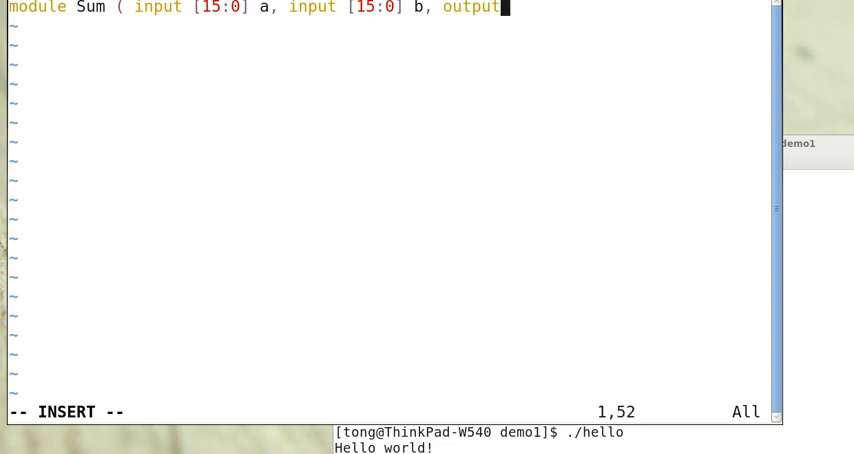
text([15)
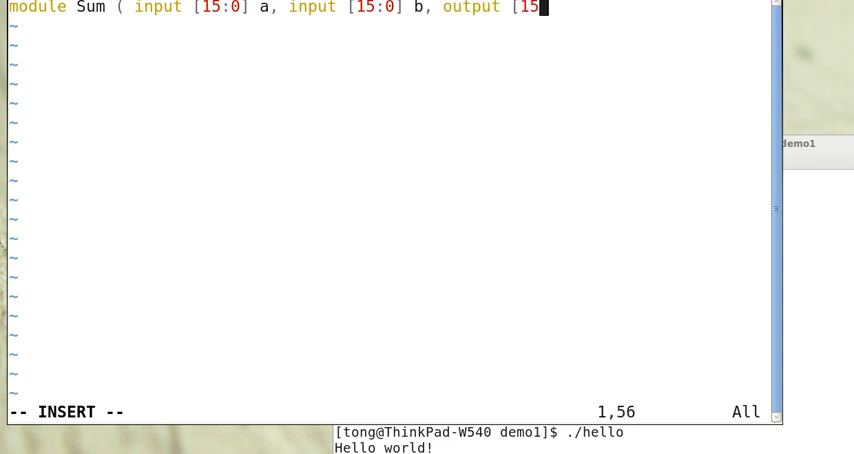
text(0])
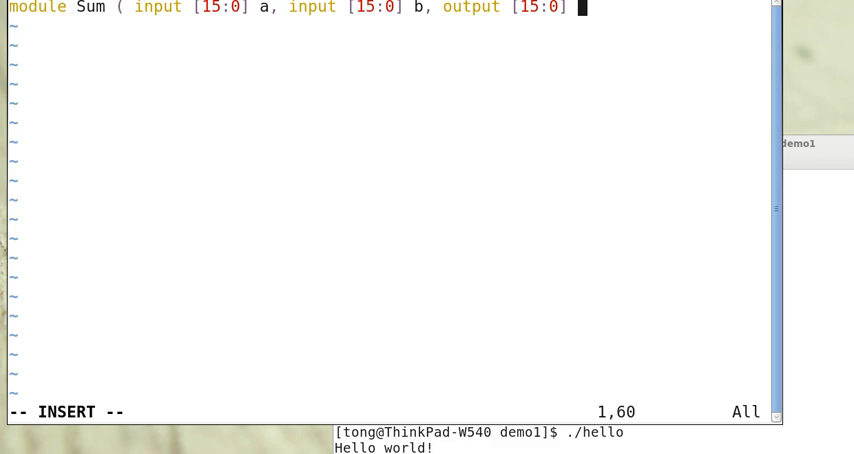
text(s)
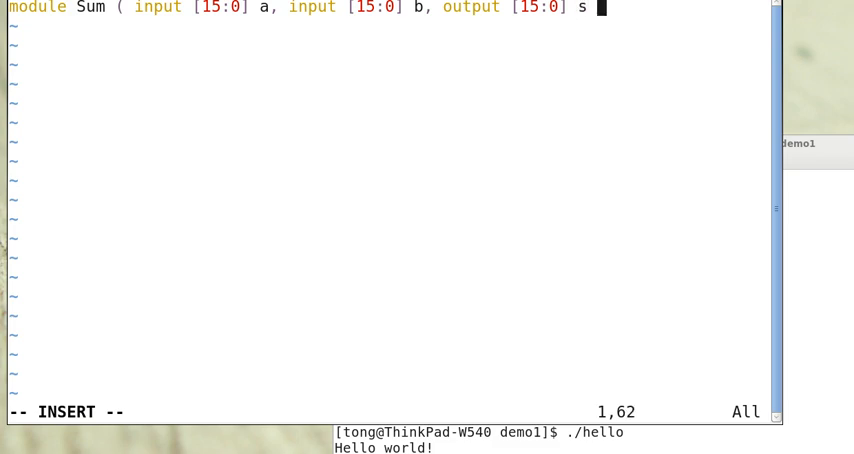
text();)
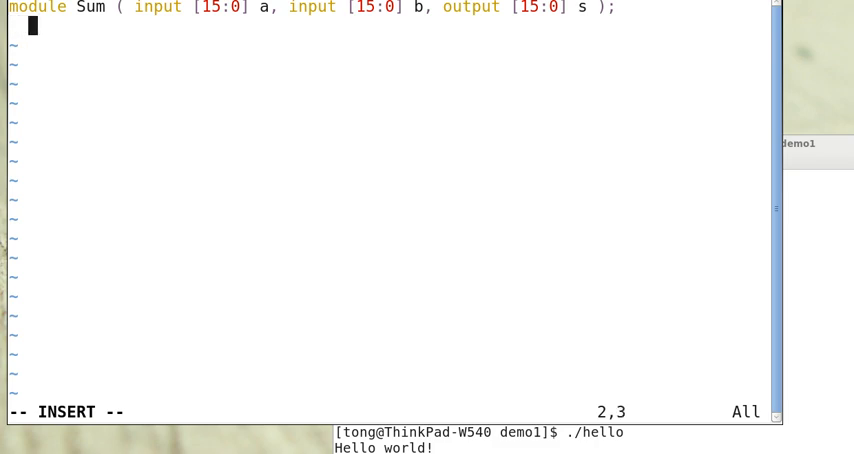
Add assign s = a + b, an initial #20 $finish block, endmodule, and save sum.v
text(assign s)
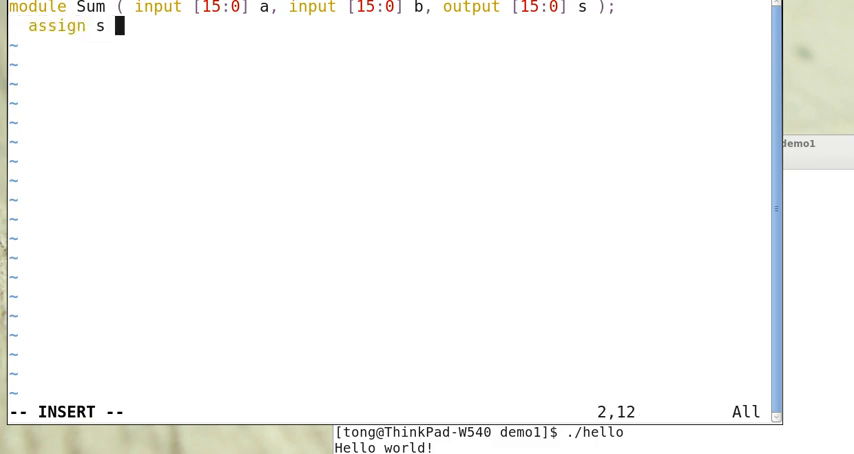
text(= a + b;)
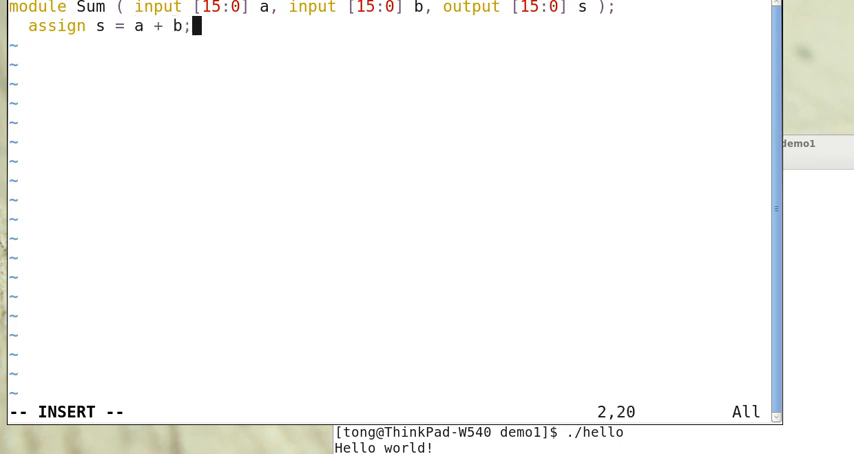
text(initi)
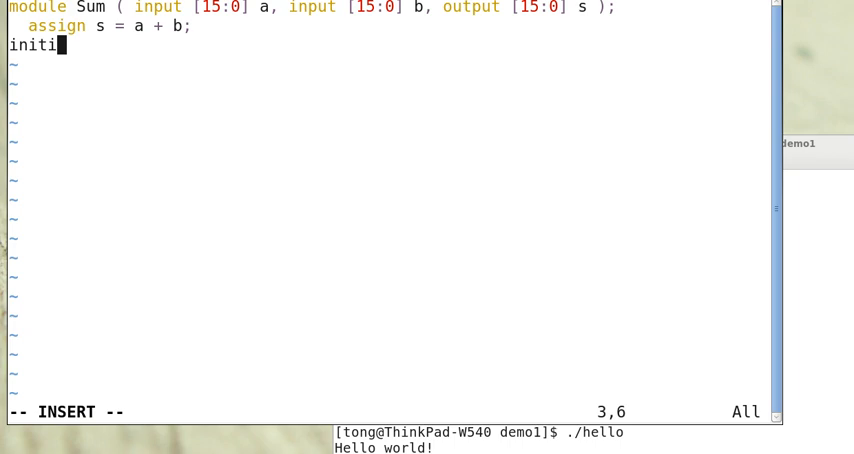
text(al begin)
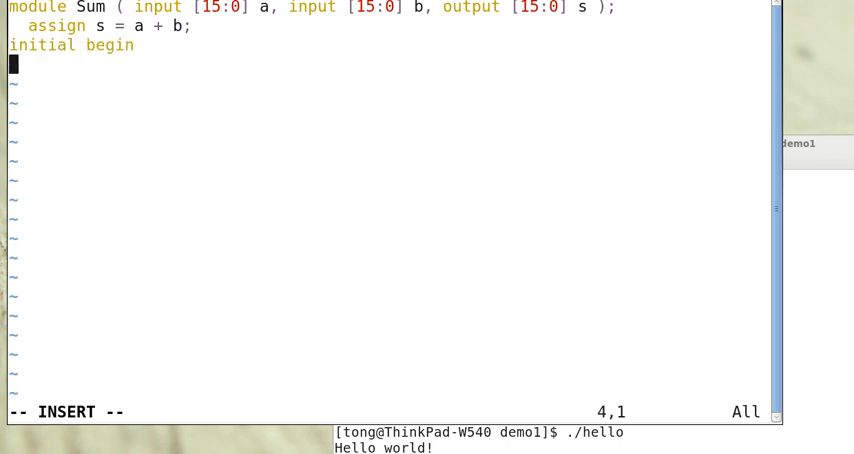
text(#)
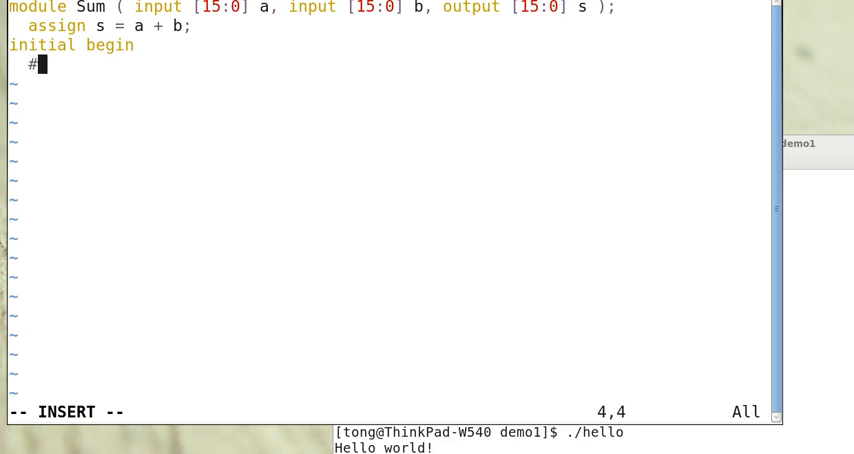
text(20)
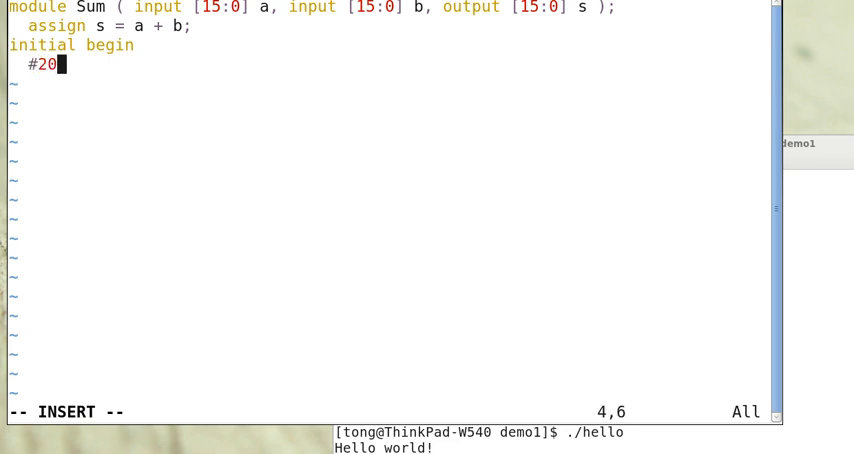
text("  ")
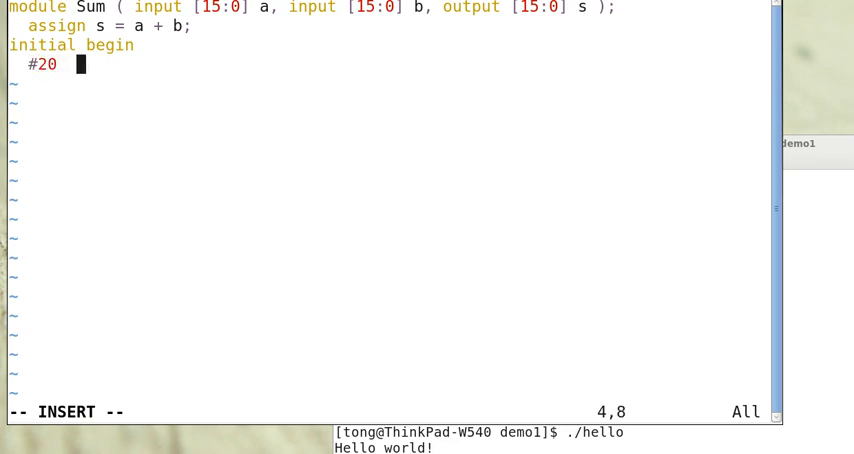
text($finish)
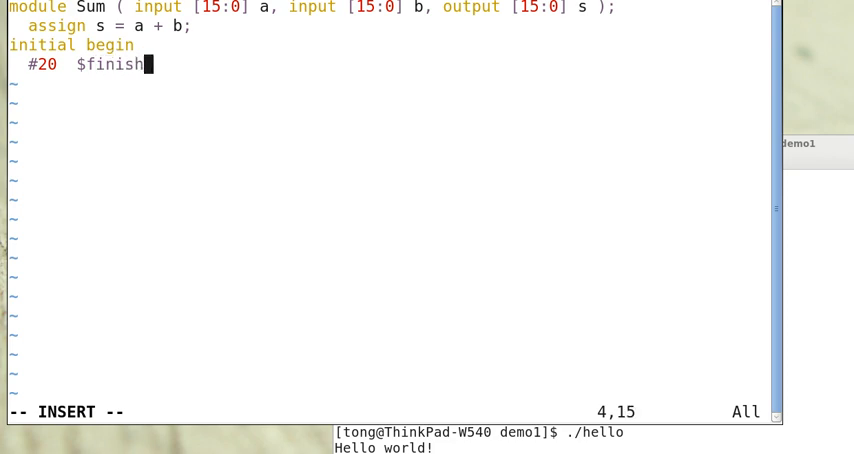
text(;)
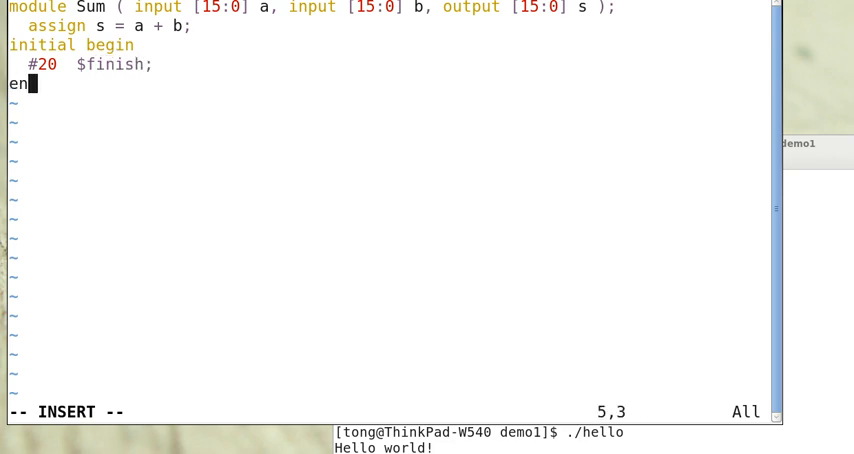
text(d)
text(endmodule)
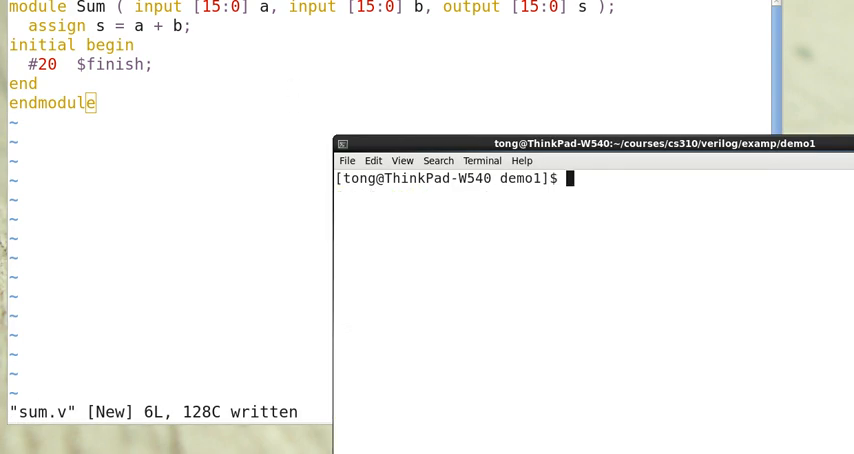
Compile sum.v alone with iverilog, run ./a.out (no output), and list the files
text(ls)
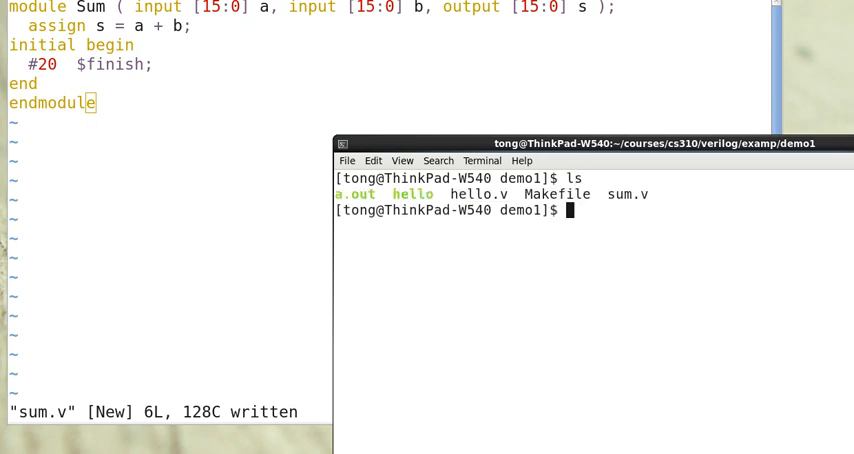
text(i)
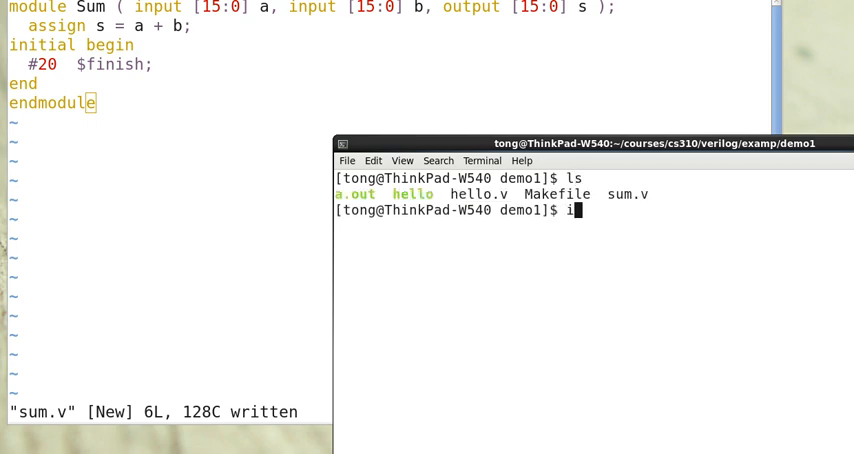
text(verilog)
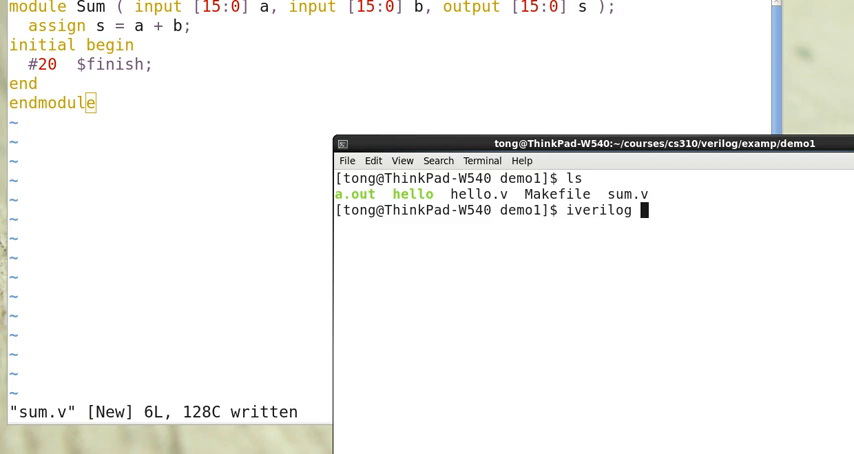
text(sum.v)
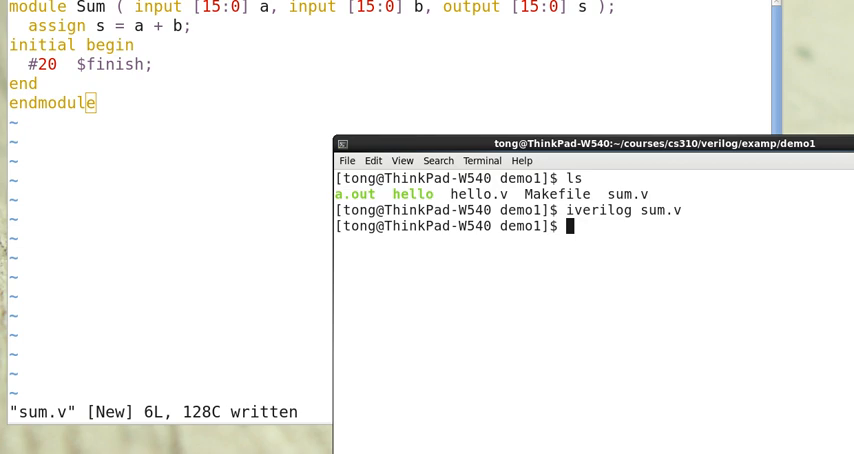
text(./a.out)
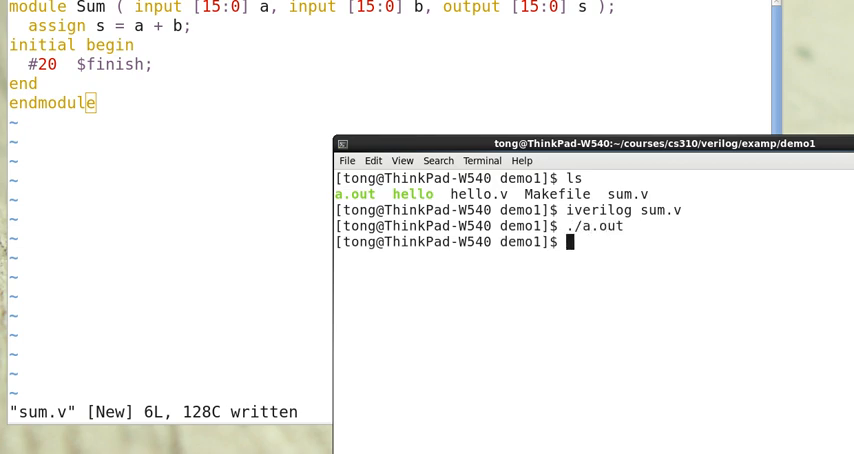
text(ls)
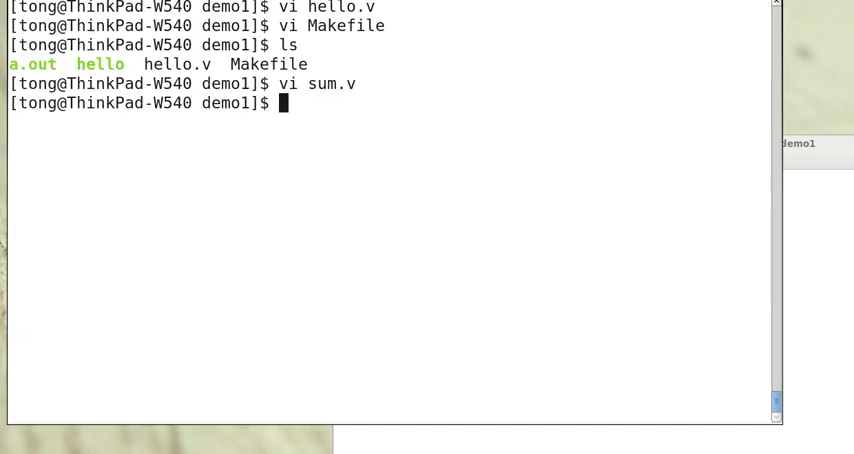
Quit sum.v and reopen hello.v in Vim with 'vi hello.v'
text(vi hel)
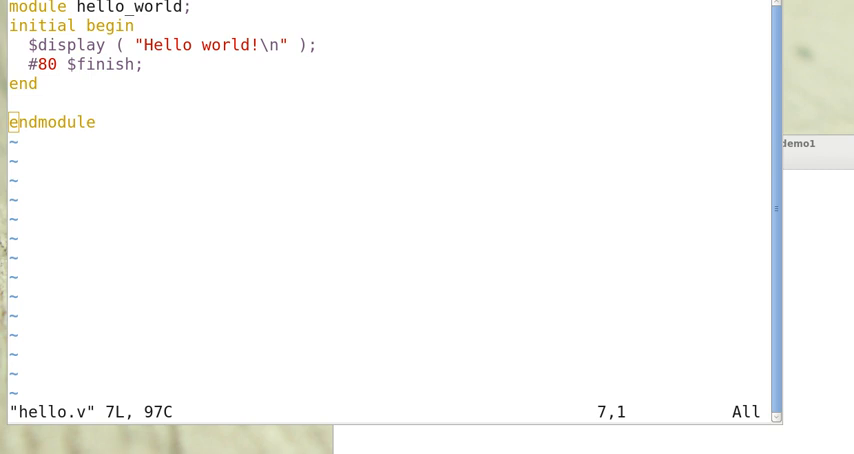
mouse_move(442, 122)
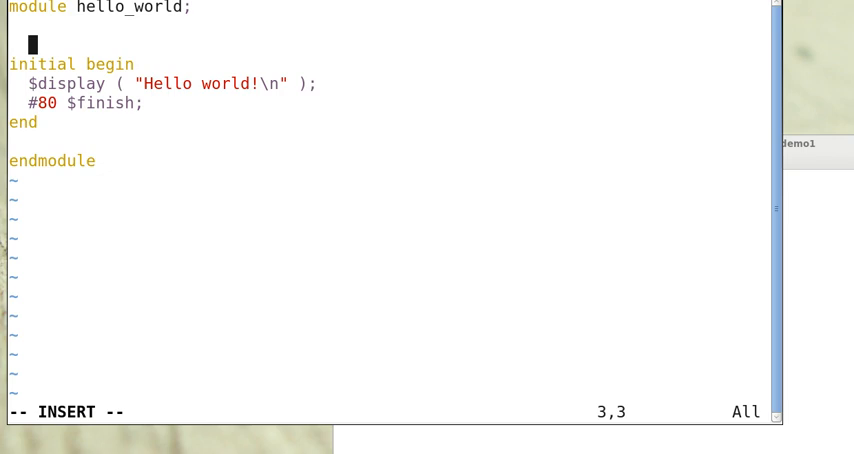
Add an //Inputs comment declaring reg [15:0] a and reg [15:0] b
text(//Inputs)
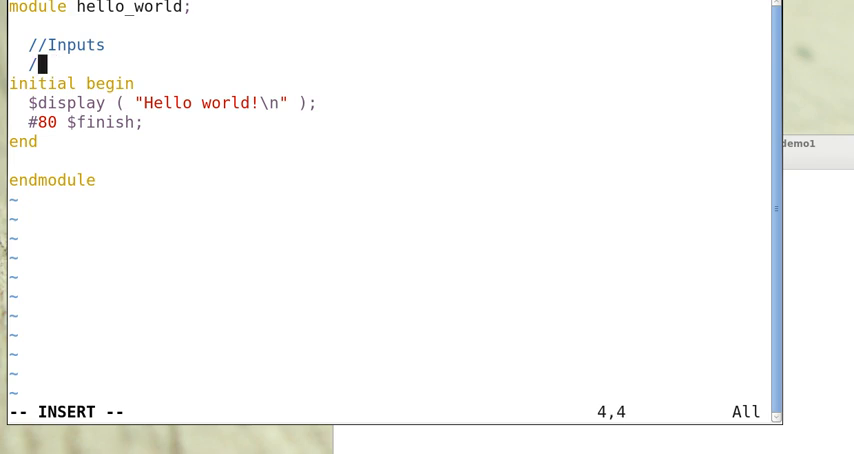
text(reg)
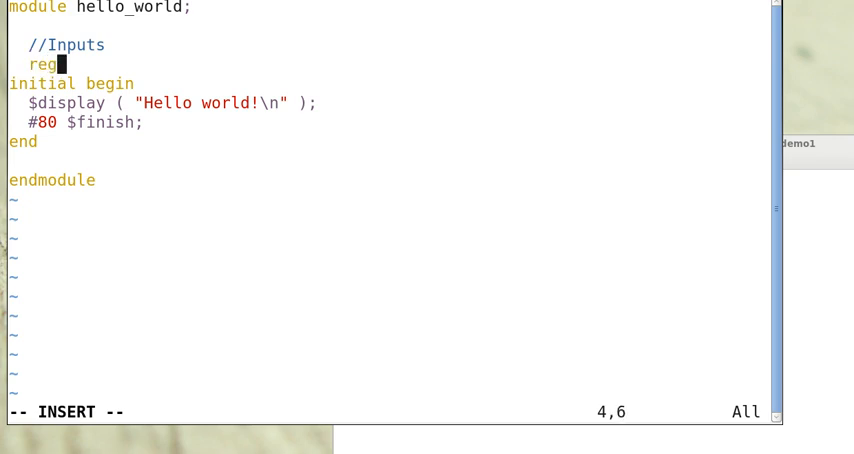
text([15)
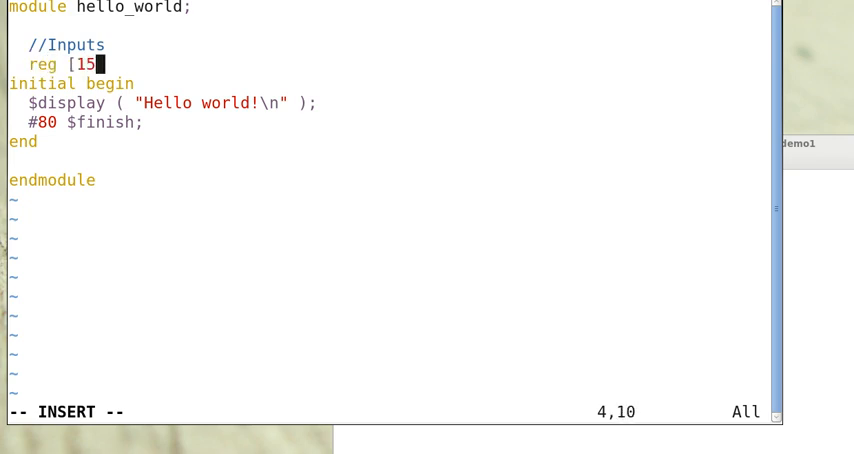
text(:0] a;)
text(r)
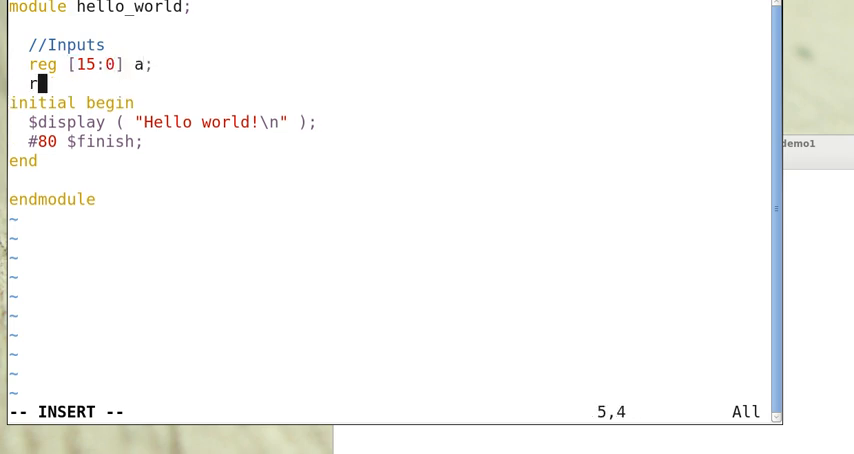
text(eg [)
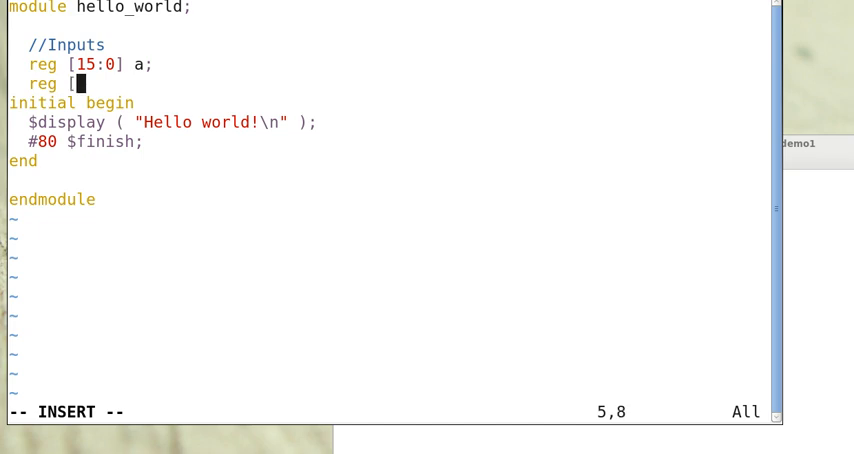
text(15:0] b;)
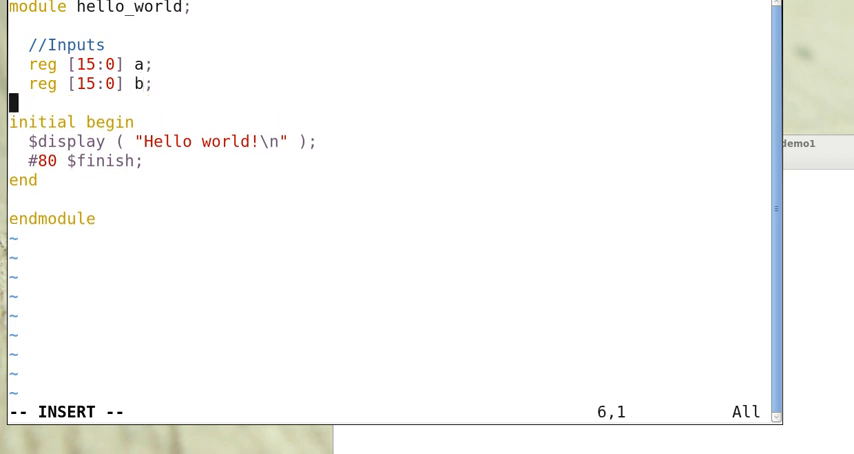
Add an //Output comment declaring wire [15:0] s
text(//O)
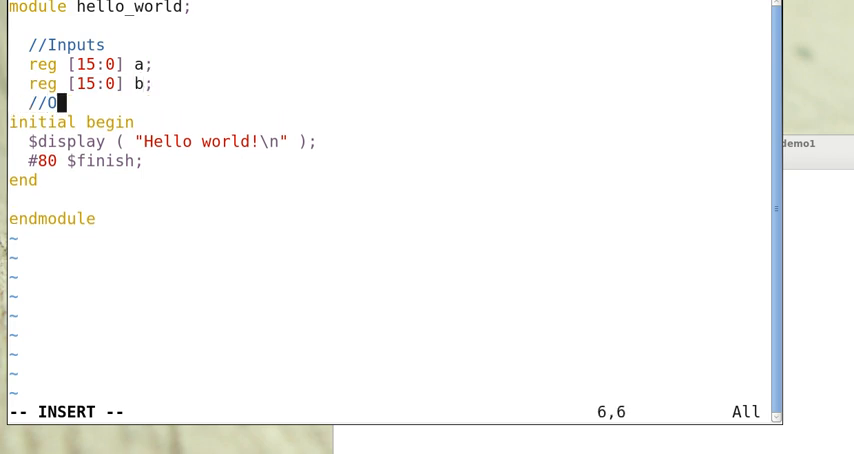
text(utput)
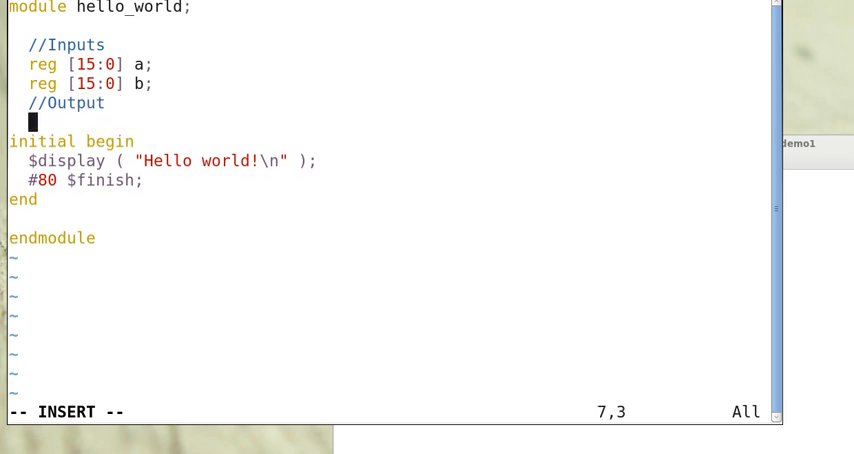
text(wire)
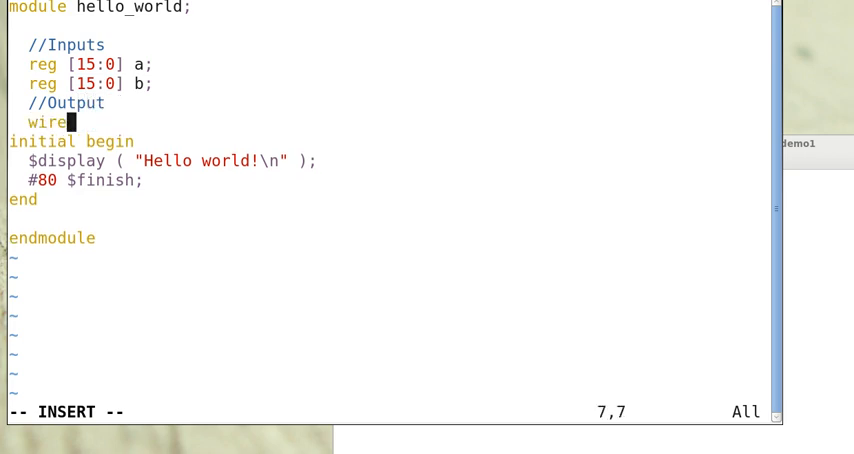
text([15:0] s;)
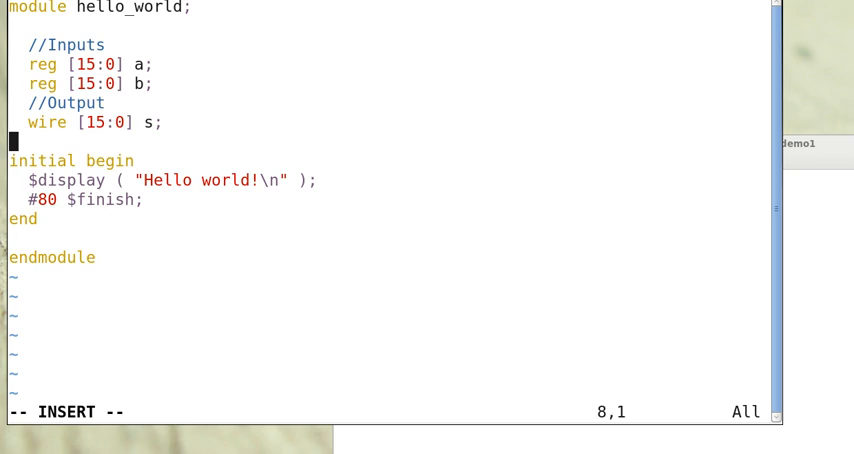
key(Right)
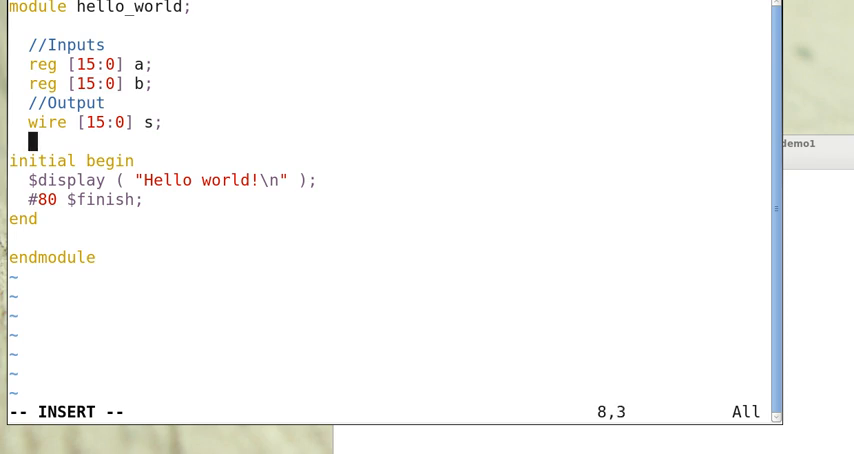
Type 'Sum sumTest ( .a ( a ), .b ( b ), .s ( s ) );' into hello_world
text(Sum)
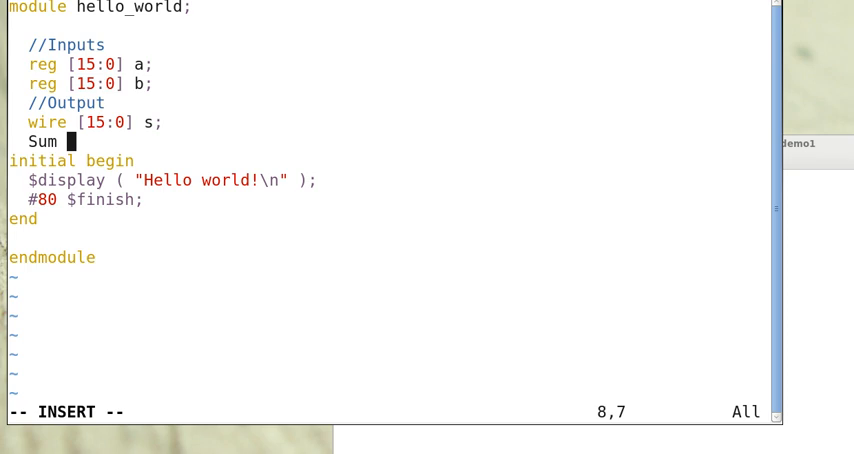
text(sumTest)
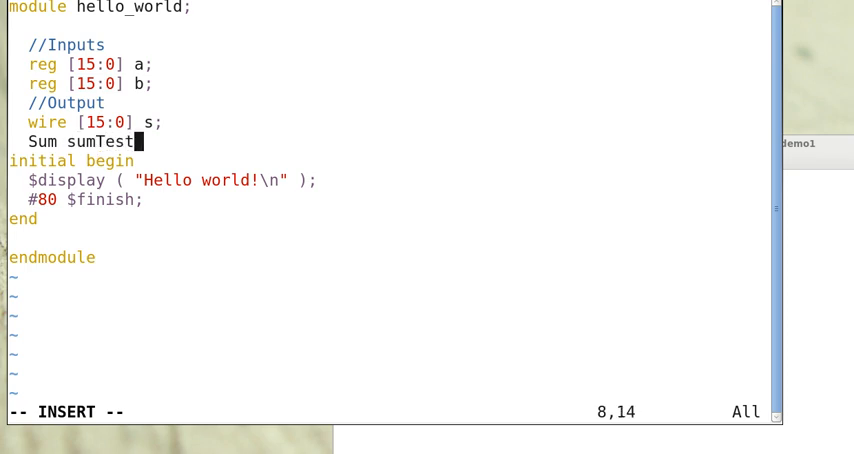
text(( .)
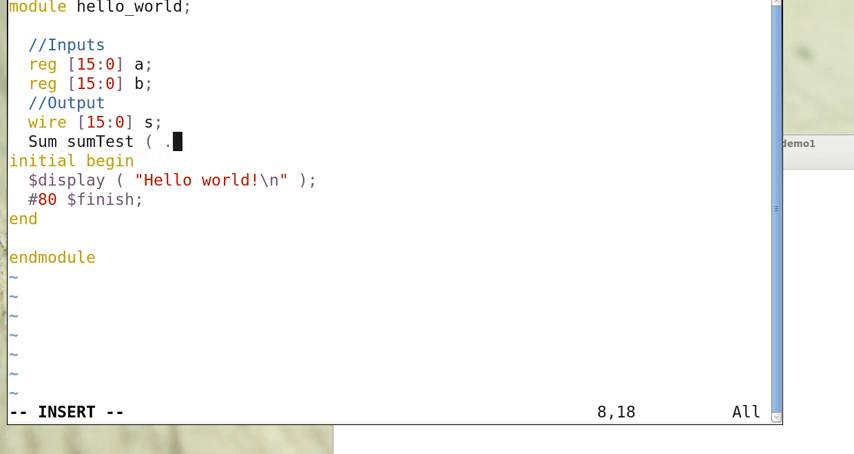
text(a)
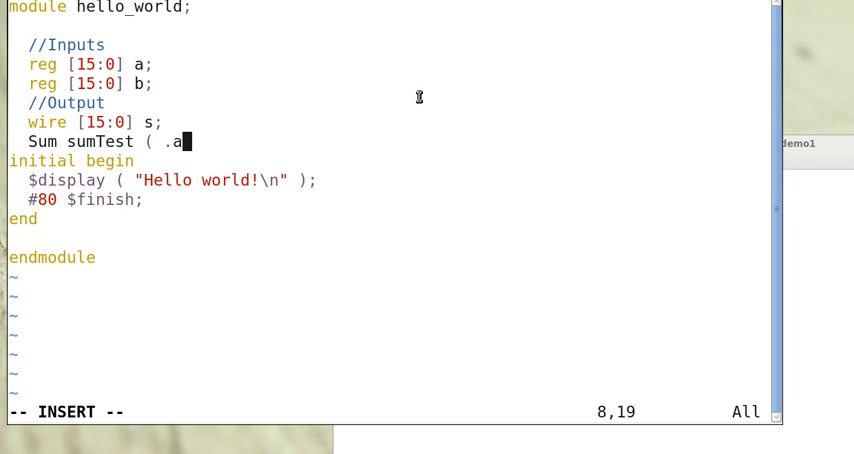
text(" ")
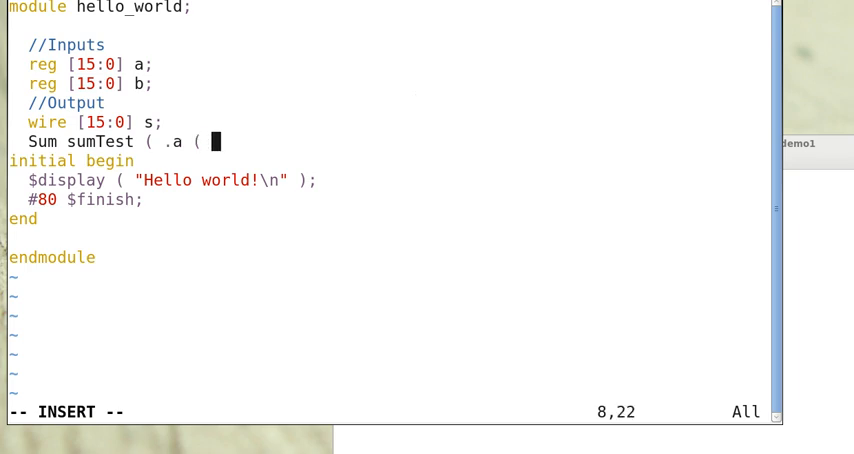
text(a ), .b ( b ), .)
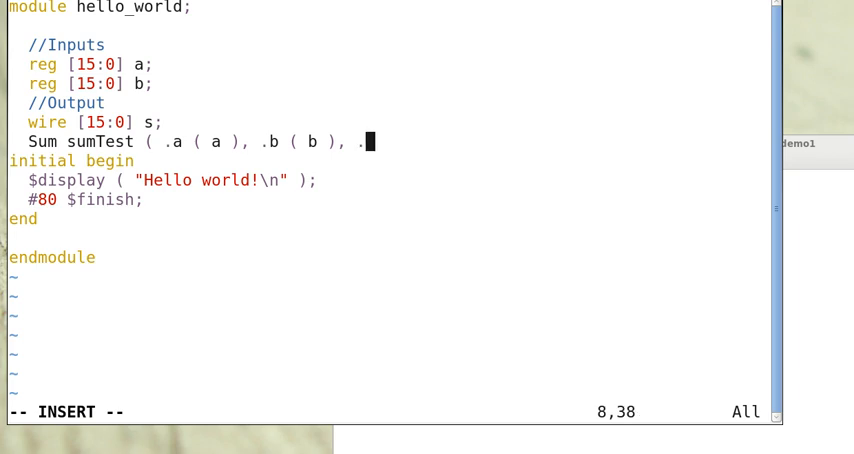
text(s)
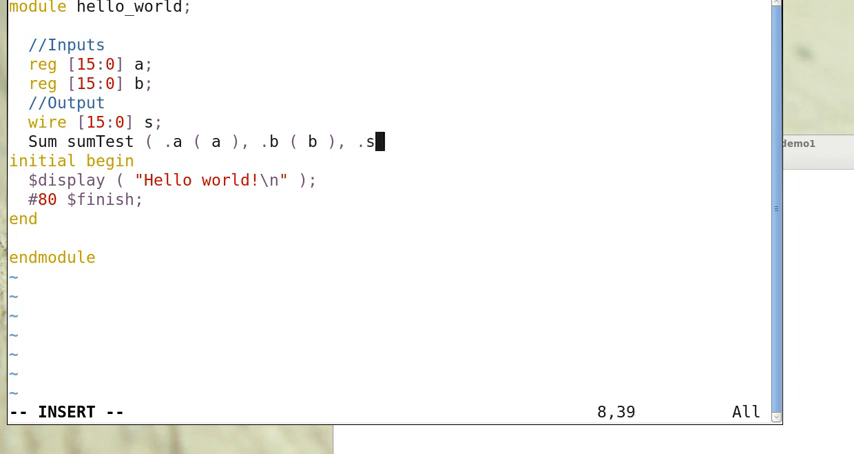
text(( s)
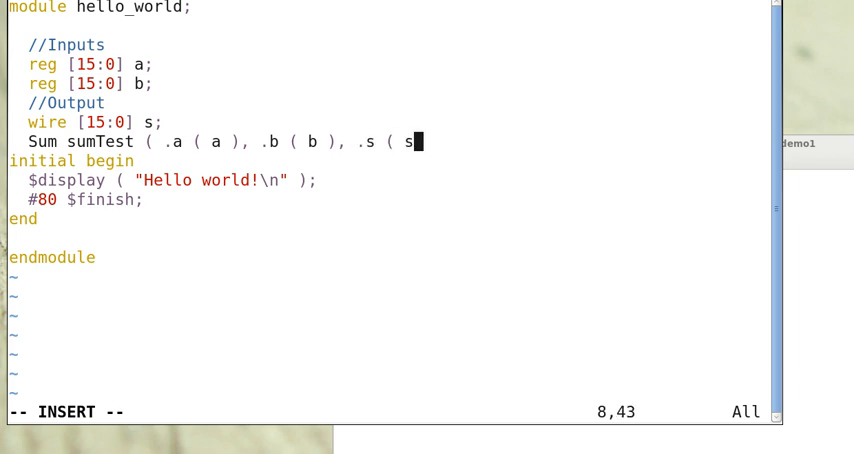
text() );)
text(a)
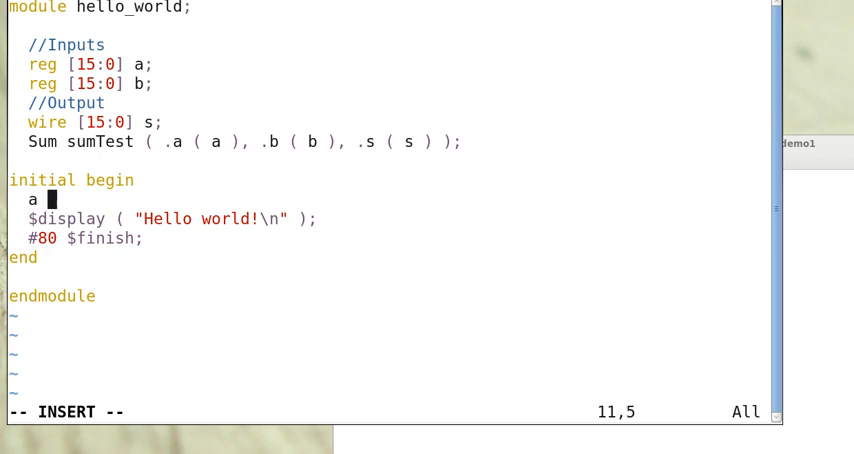
Assign a = 89 and b = 64 in the initial block and save hello.v
text(=)
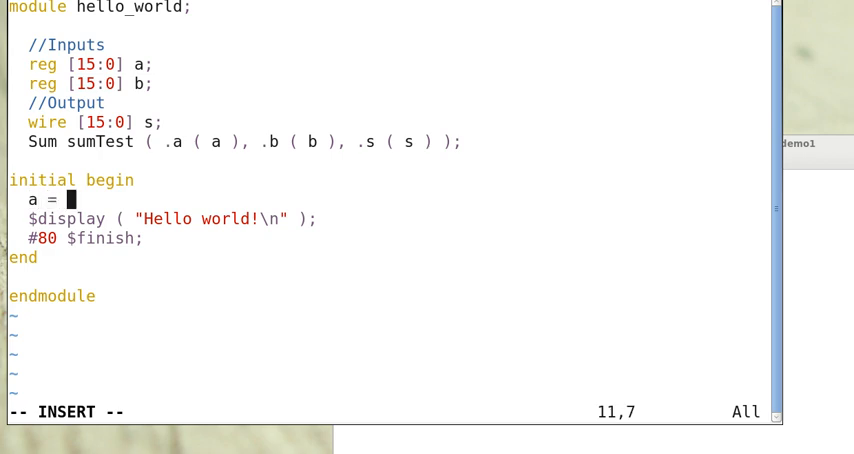
text(89;)
click(254, 412)
text(:w)
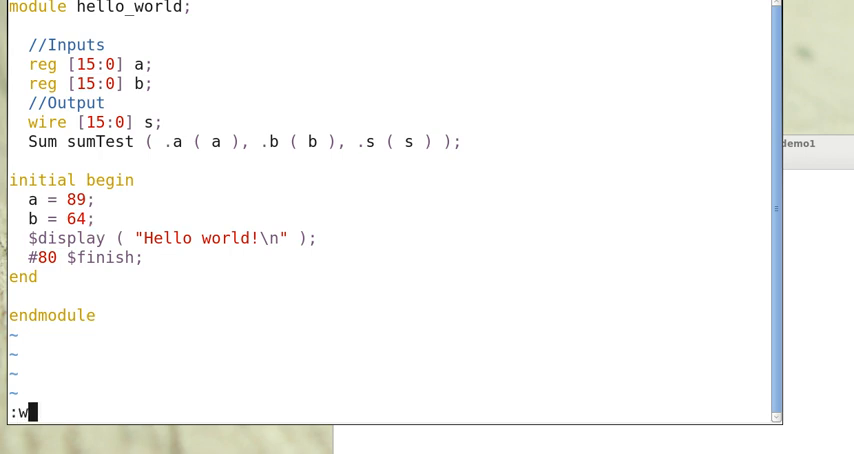
key(Return)
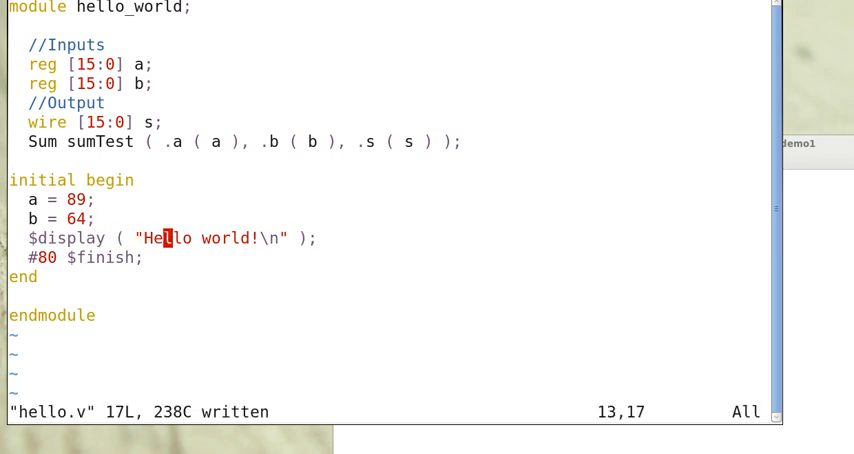
key(o)
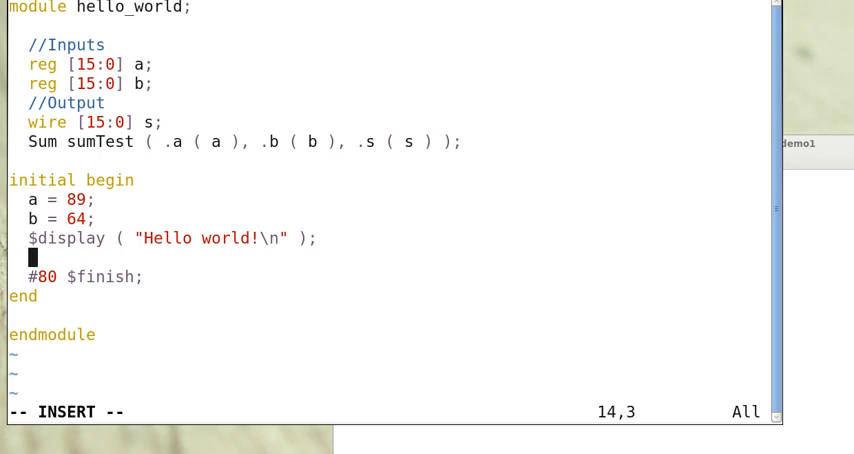
Add $monitor ( "The sum of %d and %d is %d", a, b, s ); to hello.v
text($mon)
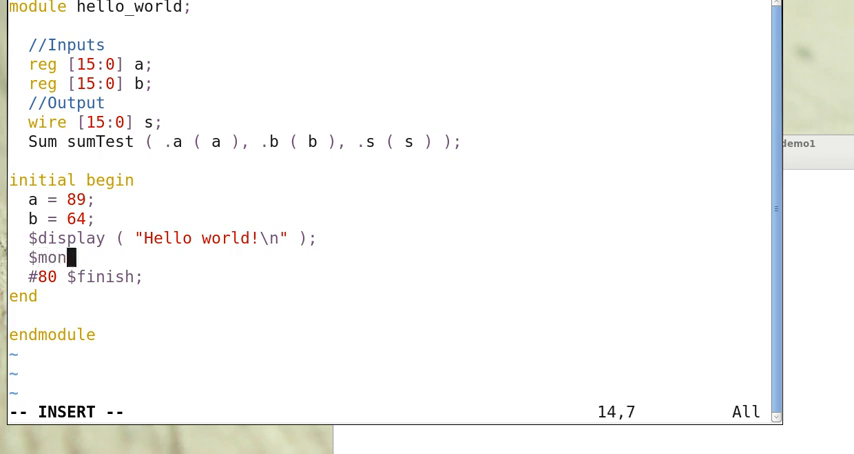
text(tor ()
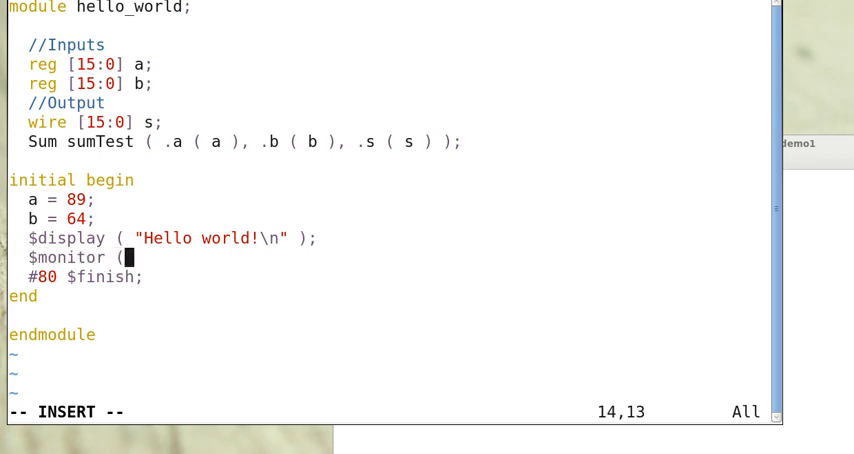
text(")
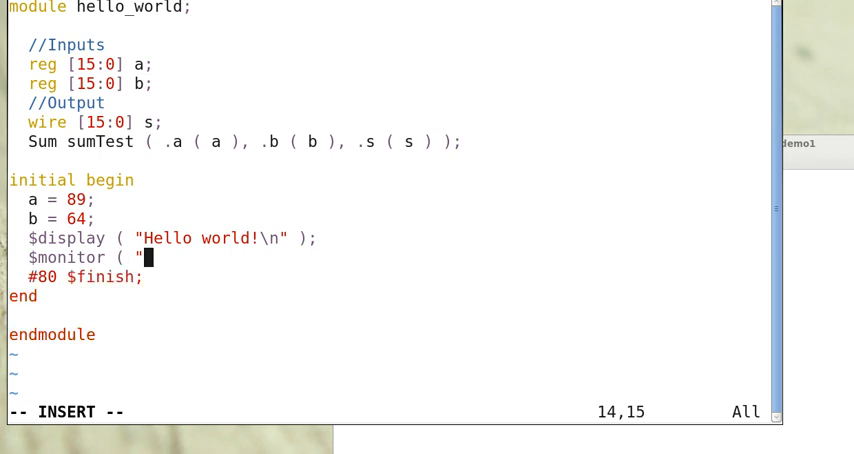
text(The sum of)
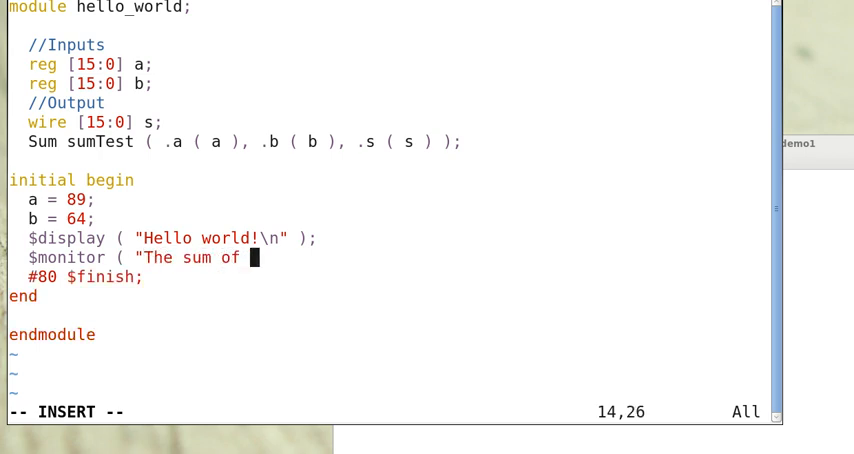
text(%)
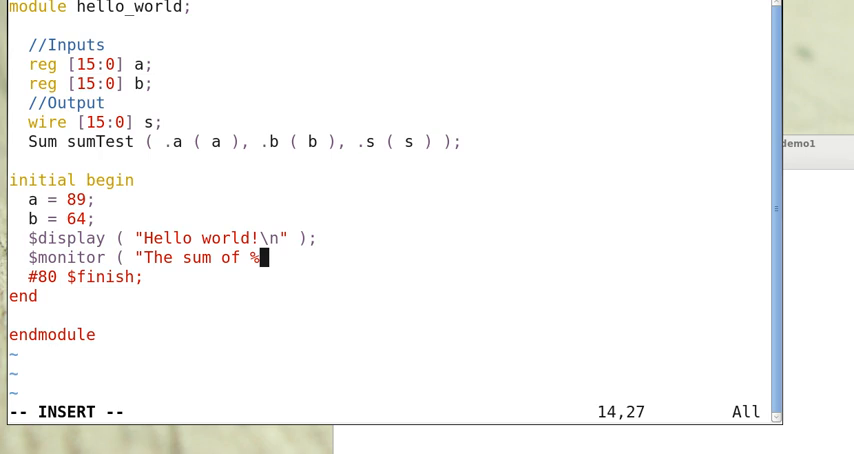
text(d)
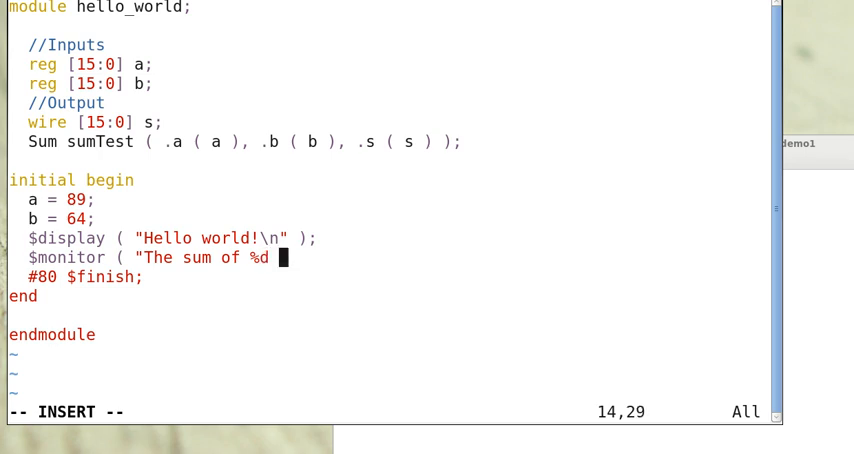
text(and)
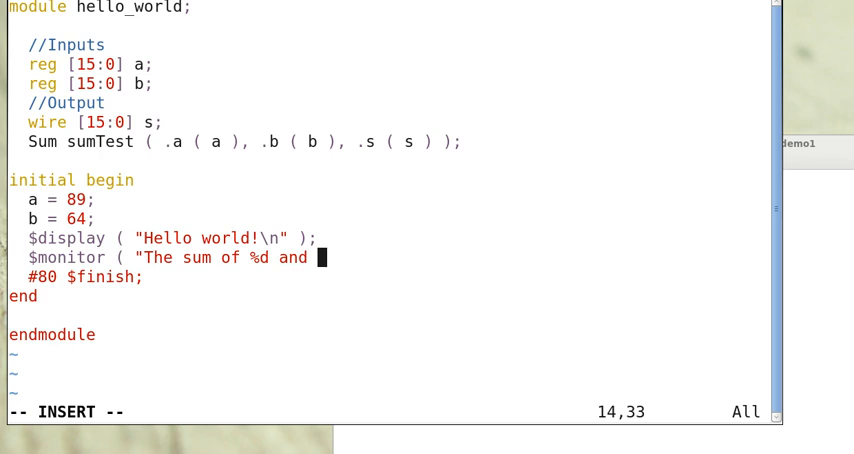
text(%d is)
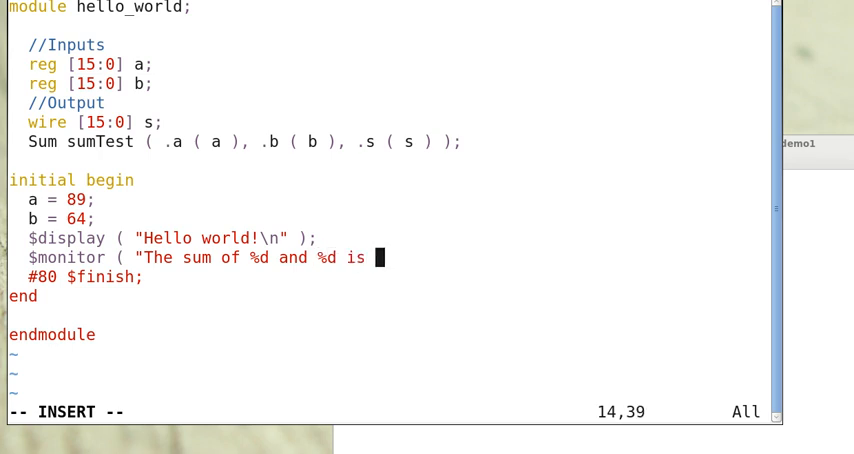
text(%d)
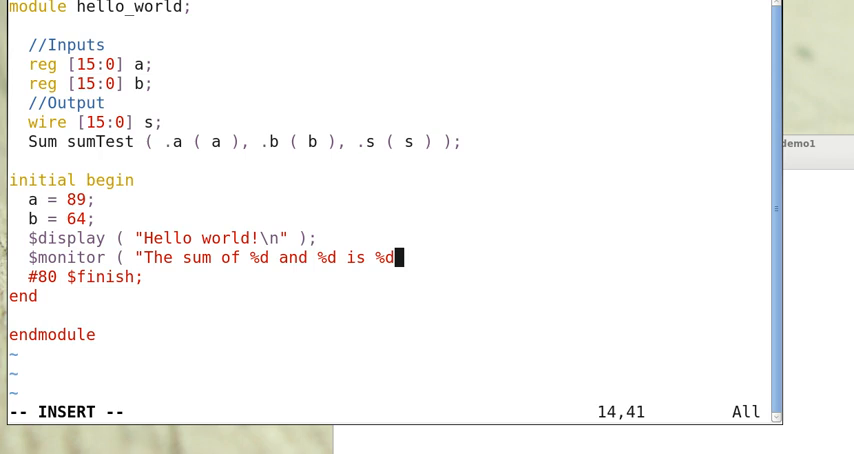
text(", a)
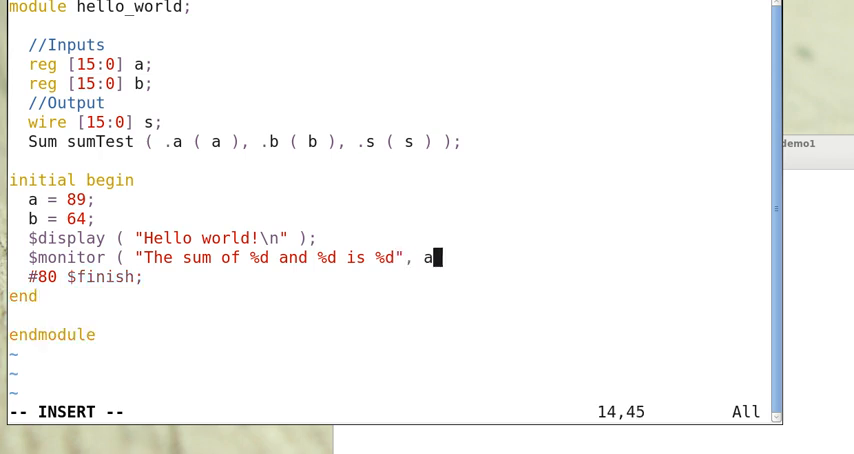
text(, b, s)
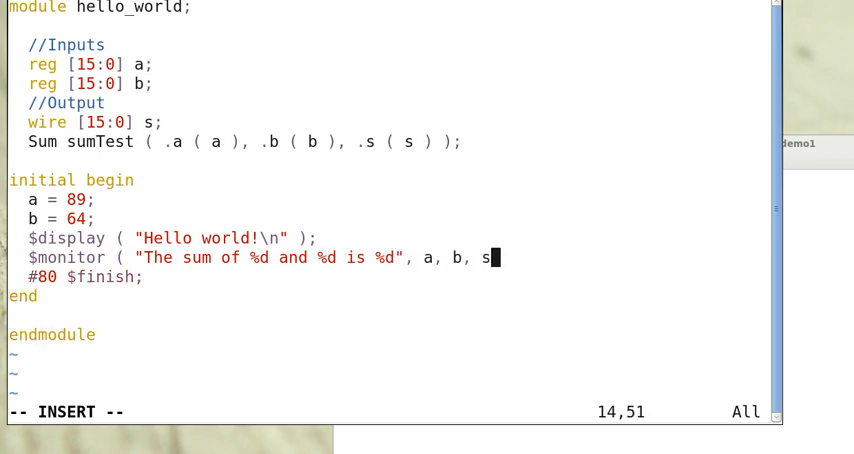
text();)
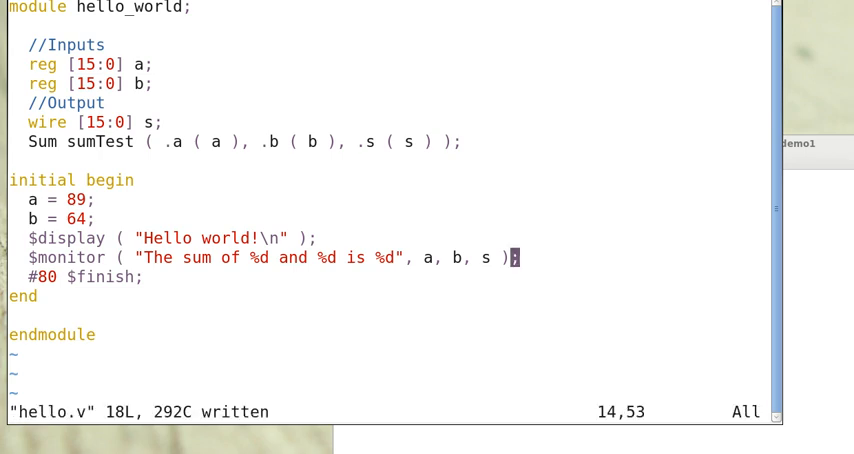
mouse_move(841, 196)
text(iv)
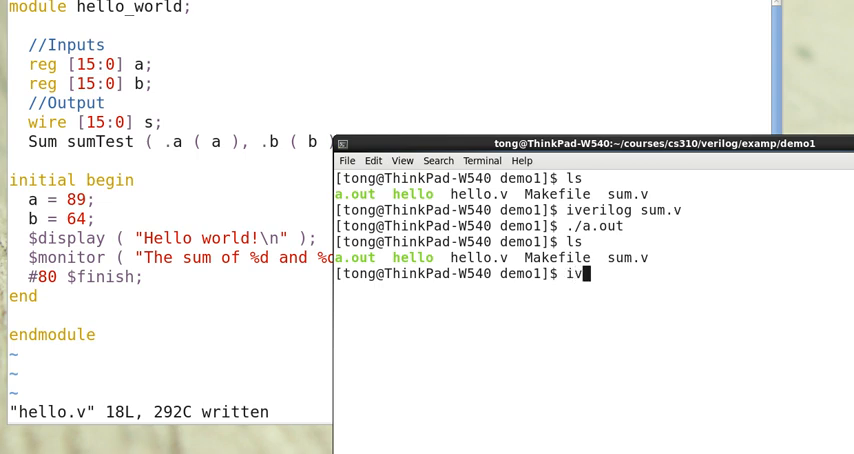
Compile hello.v alone with iverilog, getting an unknown Sum module error
text(erilog)
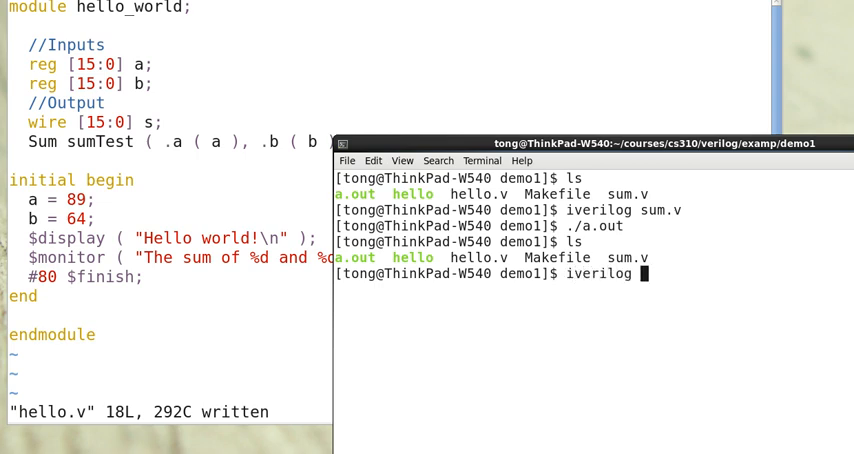
text(hello.v)
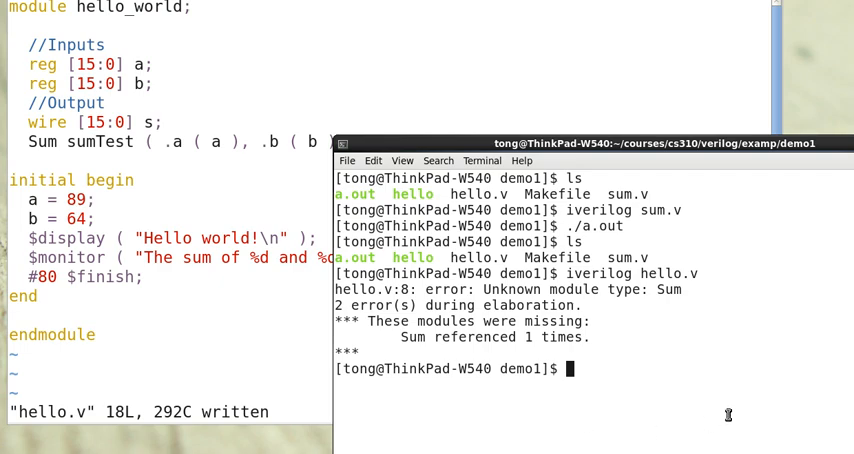
mouse_move(664, 291)
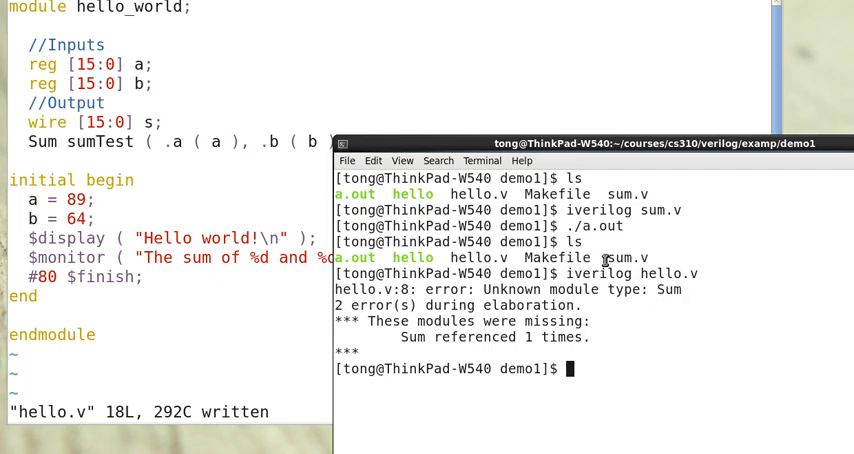
mouse_move(740, 408)
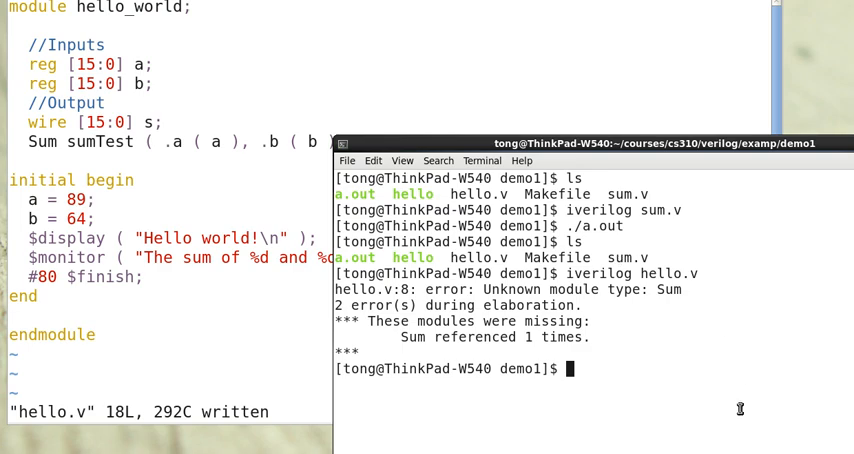
text(sum.v)
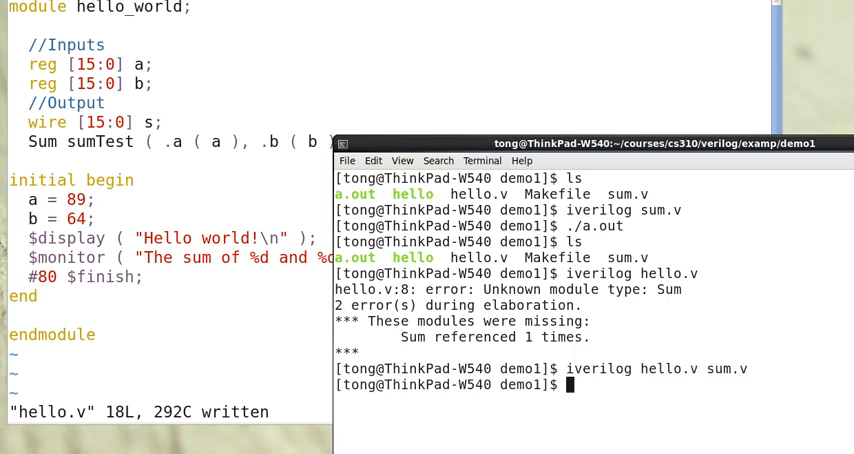
List the files and run ./a.out, printing the sum of 89 and 64 as 153
text(ls)
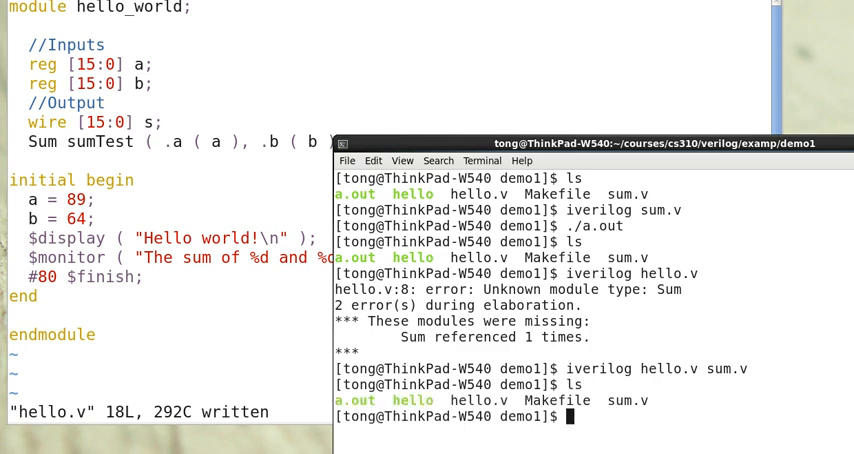
text(./a.out)
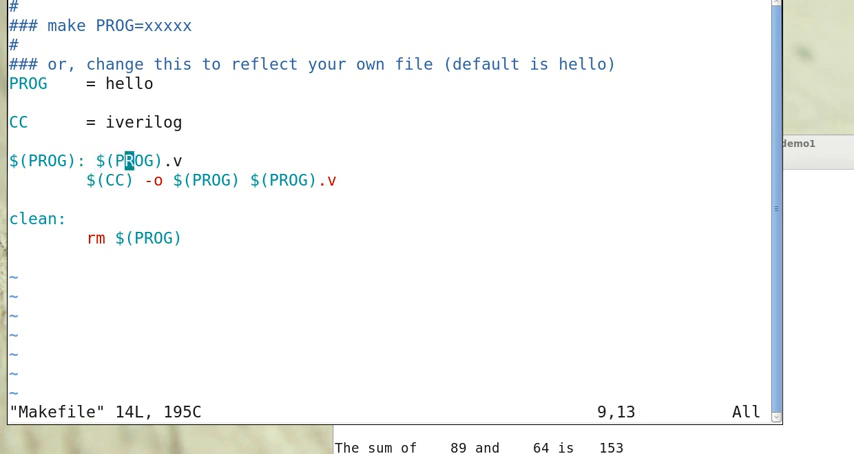
Append sum.v to the Makefile's $(PROG) dependency and iverilog lines, then save
text(sum.v)
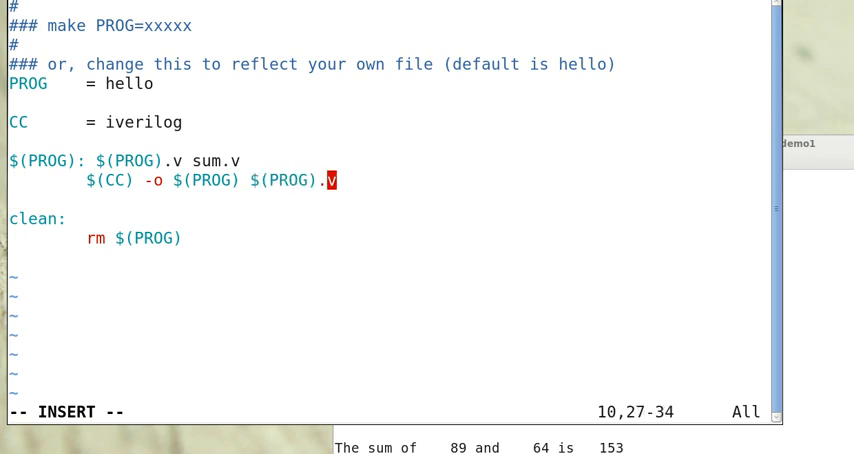
text(sum.v)
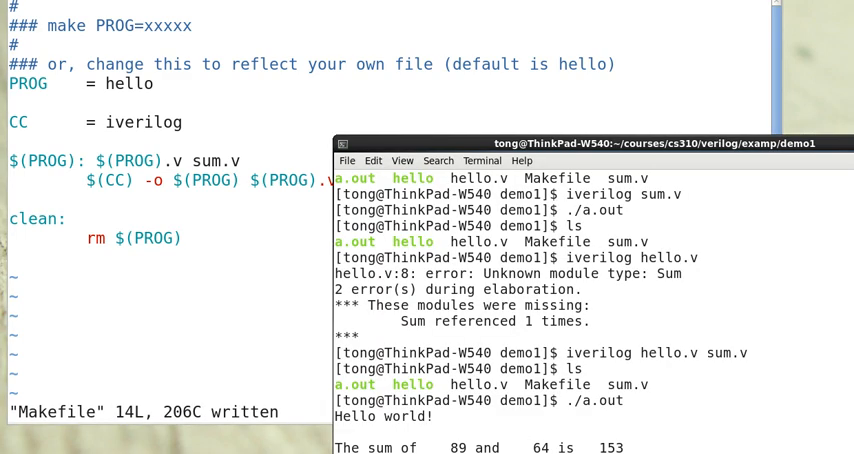
Run make clean and make, then ./hello to print the sum 153
text(make clean)
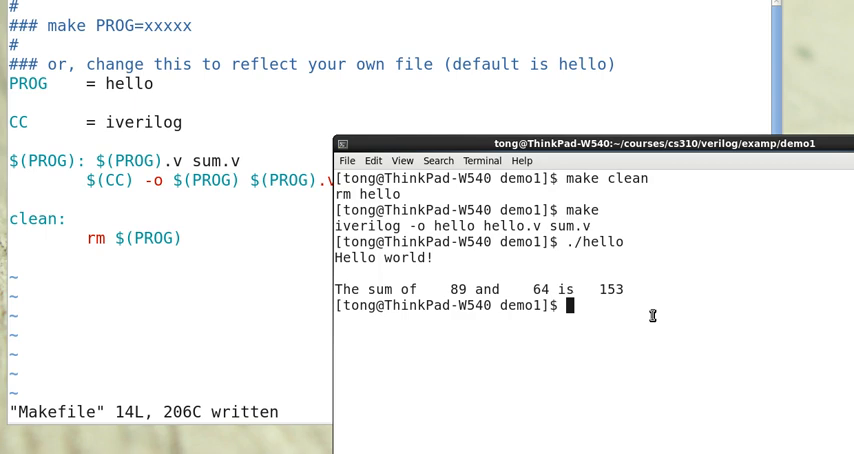
mouse_move(645, 311)
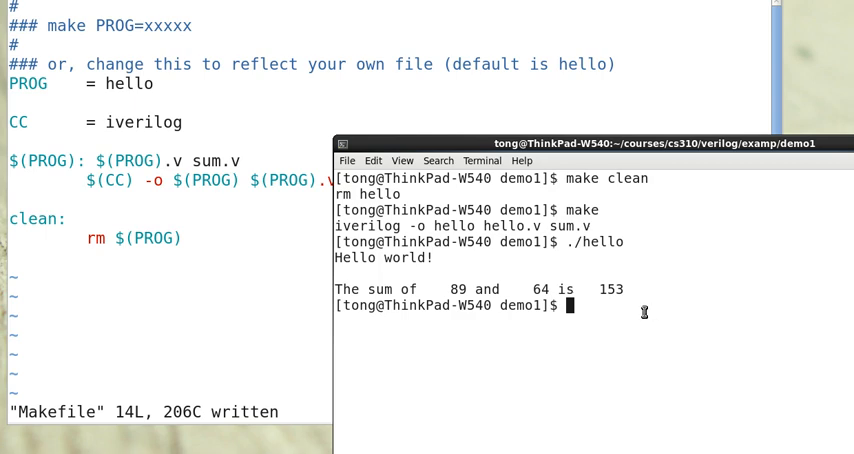